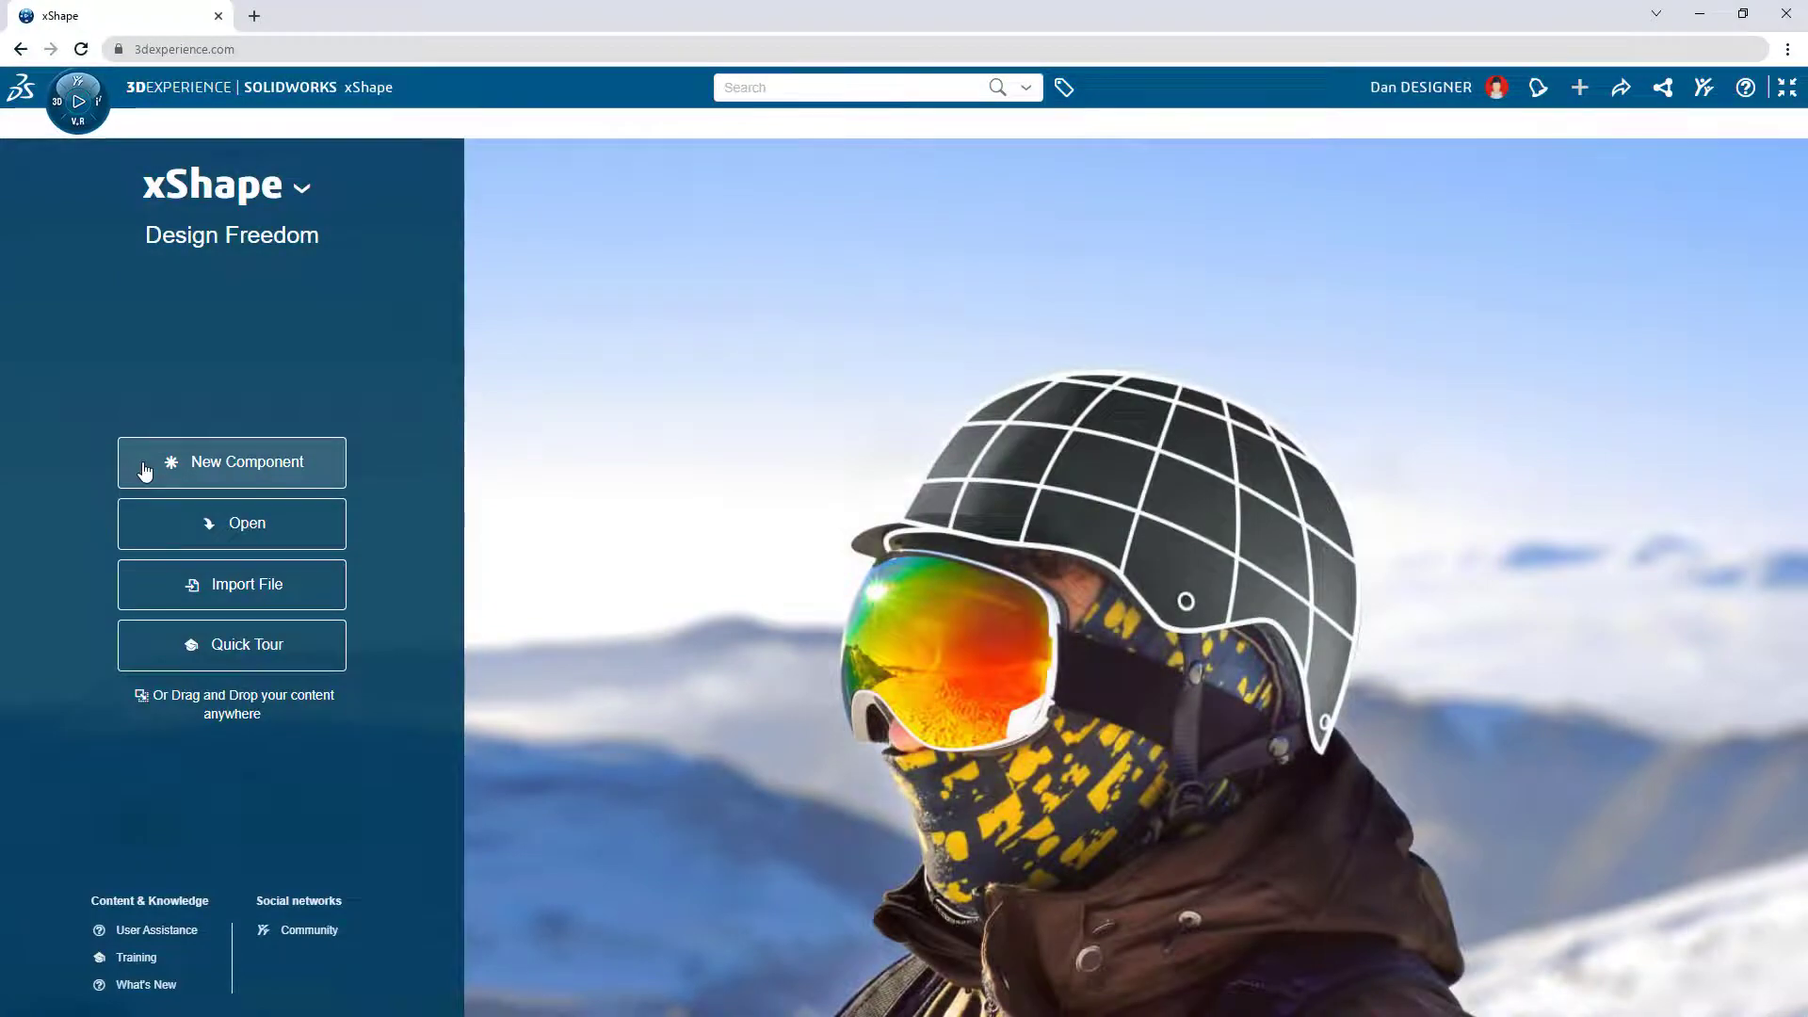
Create the new component Sea Scooter Shape in the Sea Scooter collaborative space.
{"action": "left_click", "coordinate": [230, 462]}
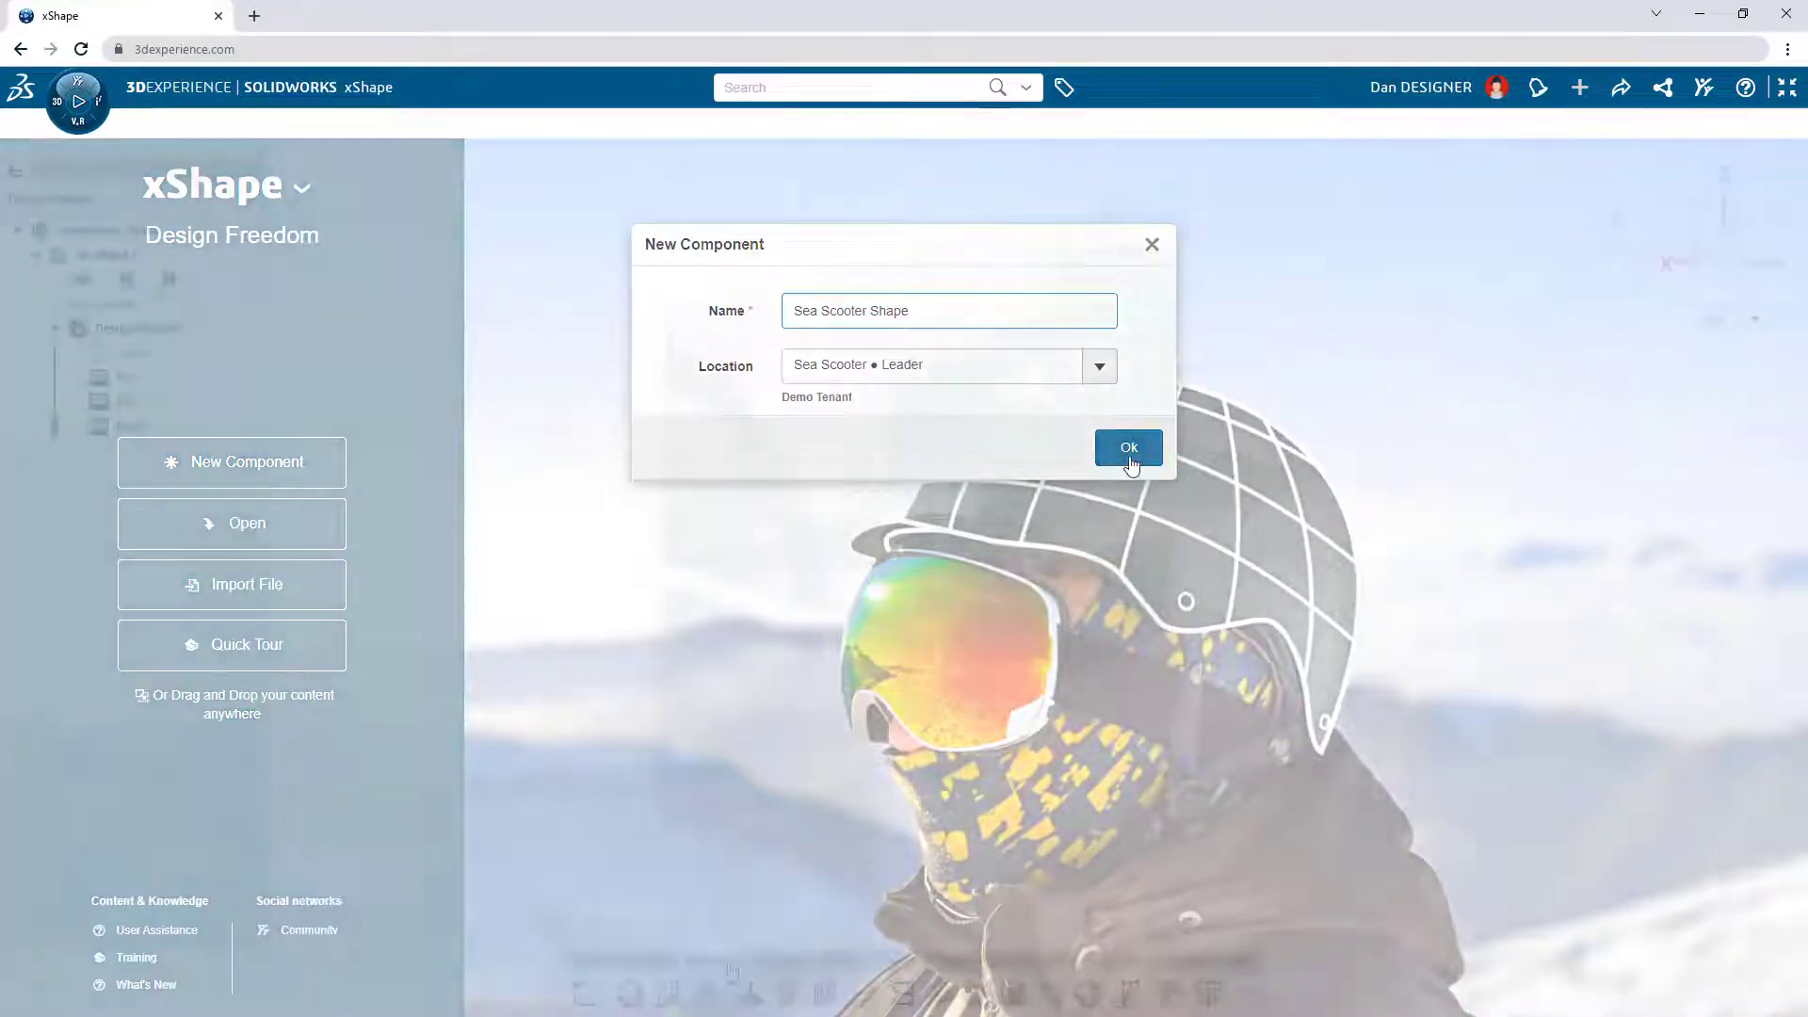
{"action": "left_click", "coordinate": [1128, 448]}
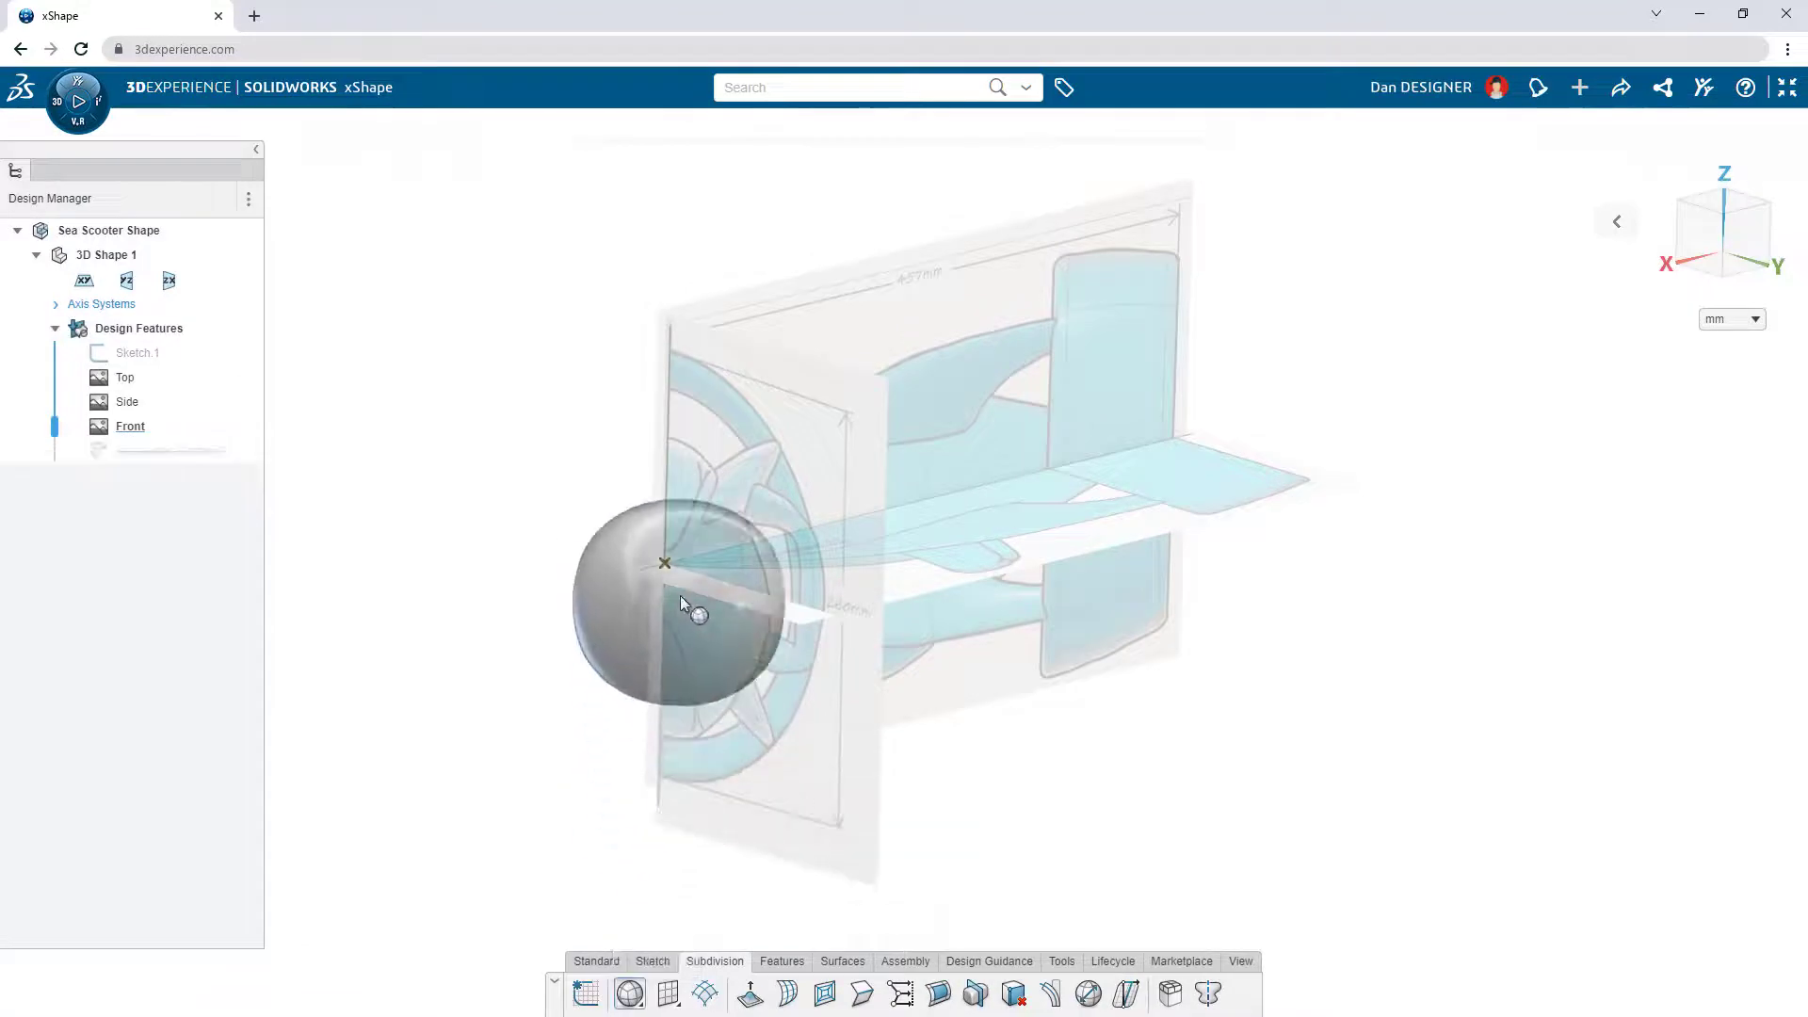
Resize the subdivision sphere to 132%, about 171 mm along X, checking its bounding-box dimensions.
{"action": "left_click", "coordinate": [629, 994]}
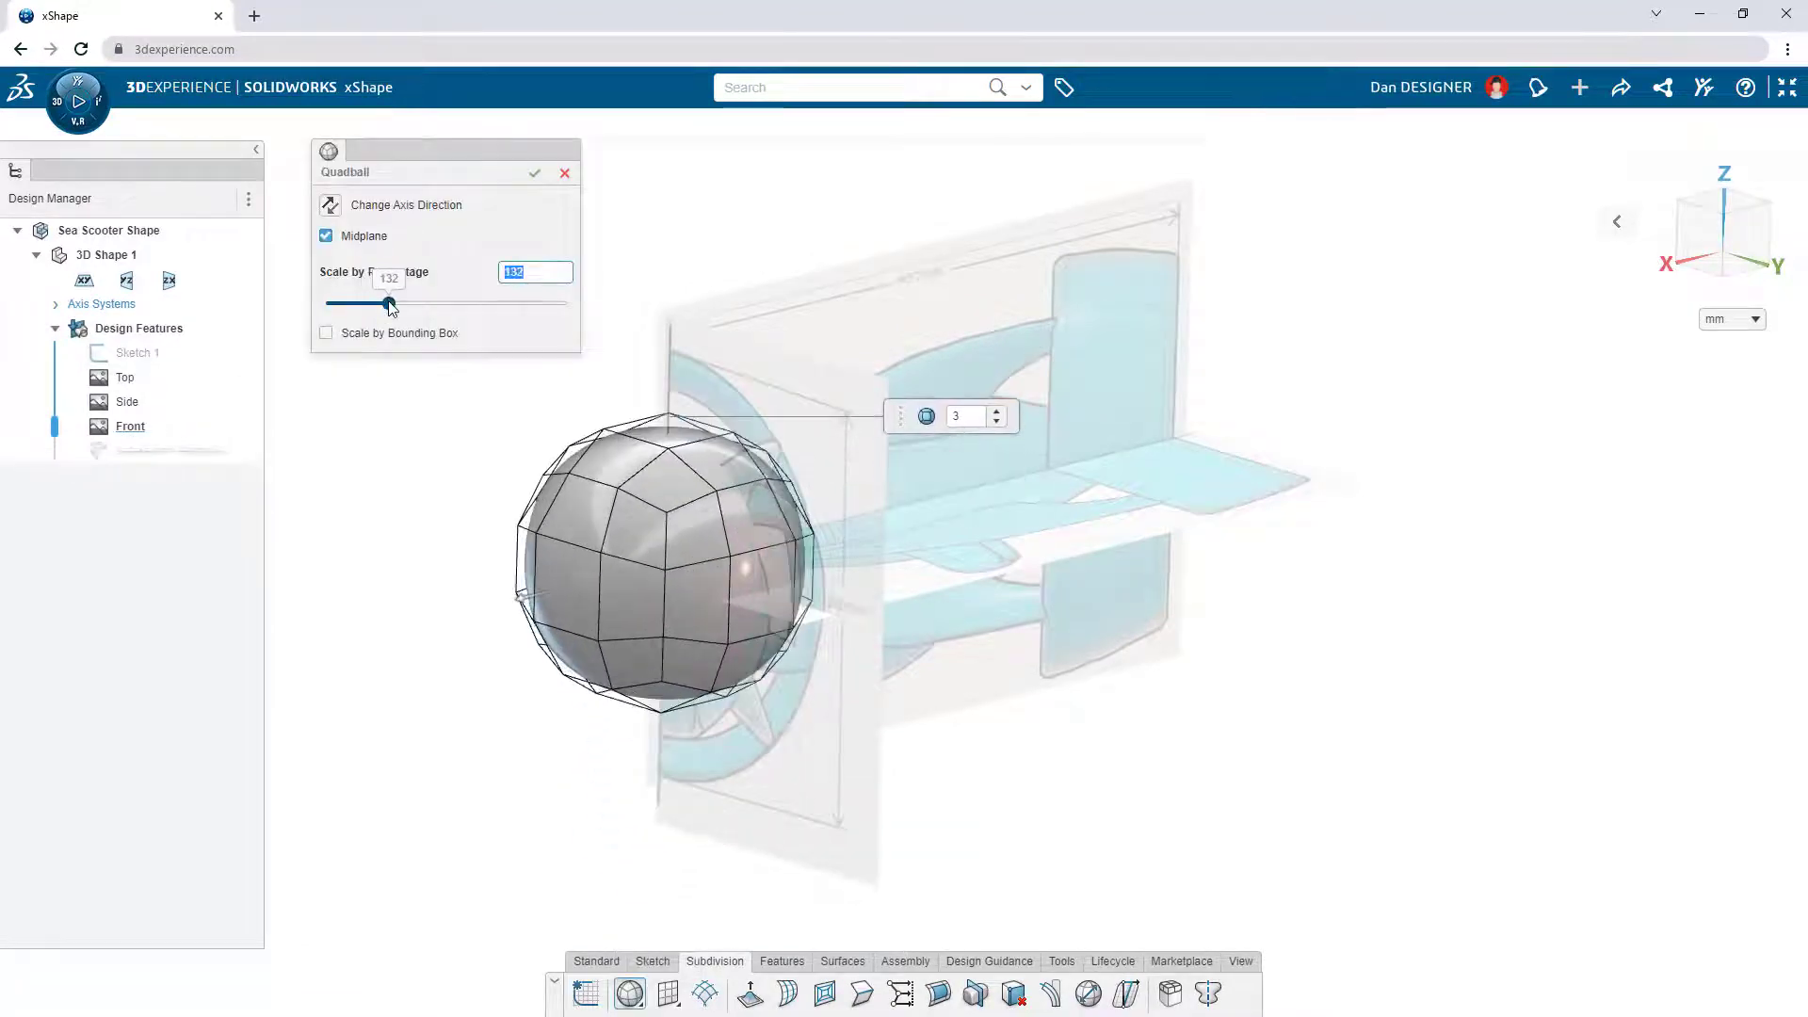
{"action": "left_click", "coordinate": [326, 332]}
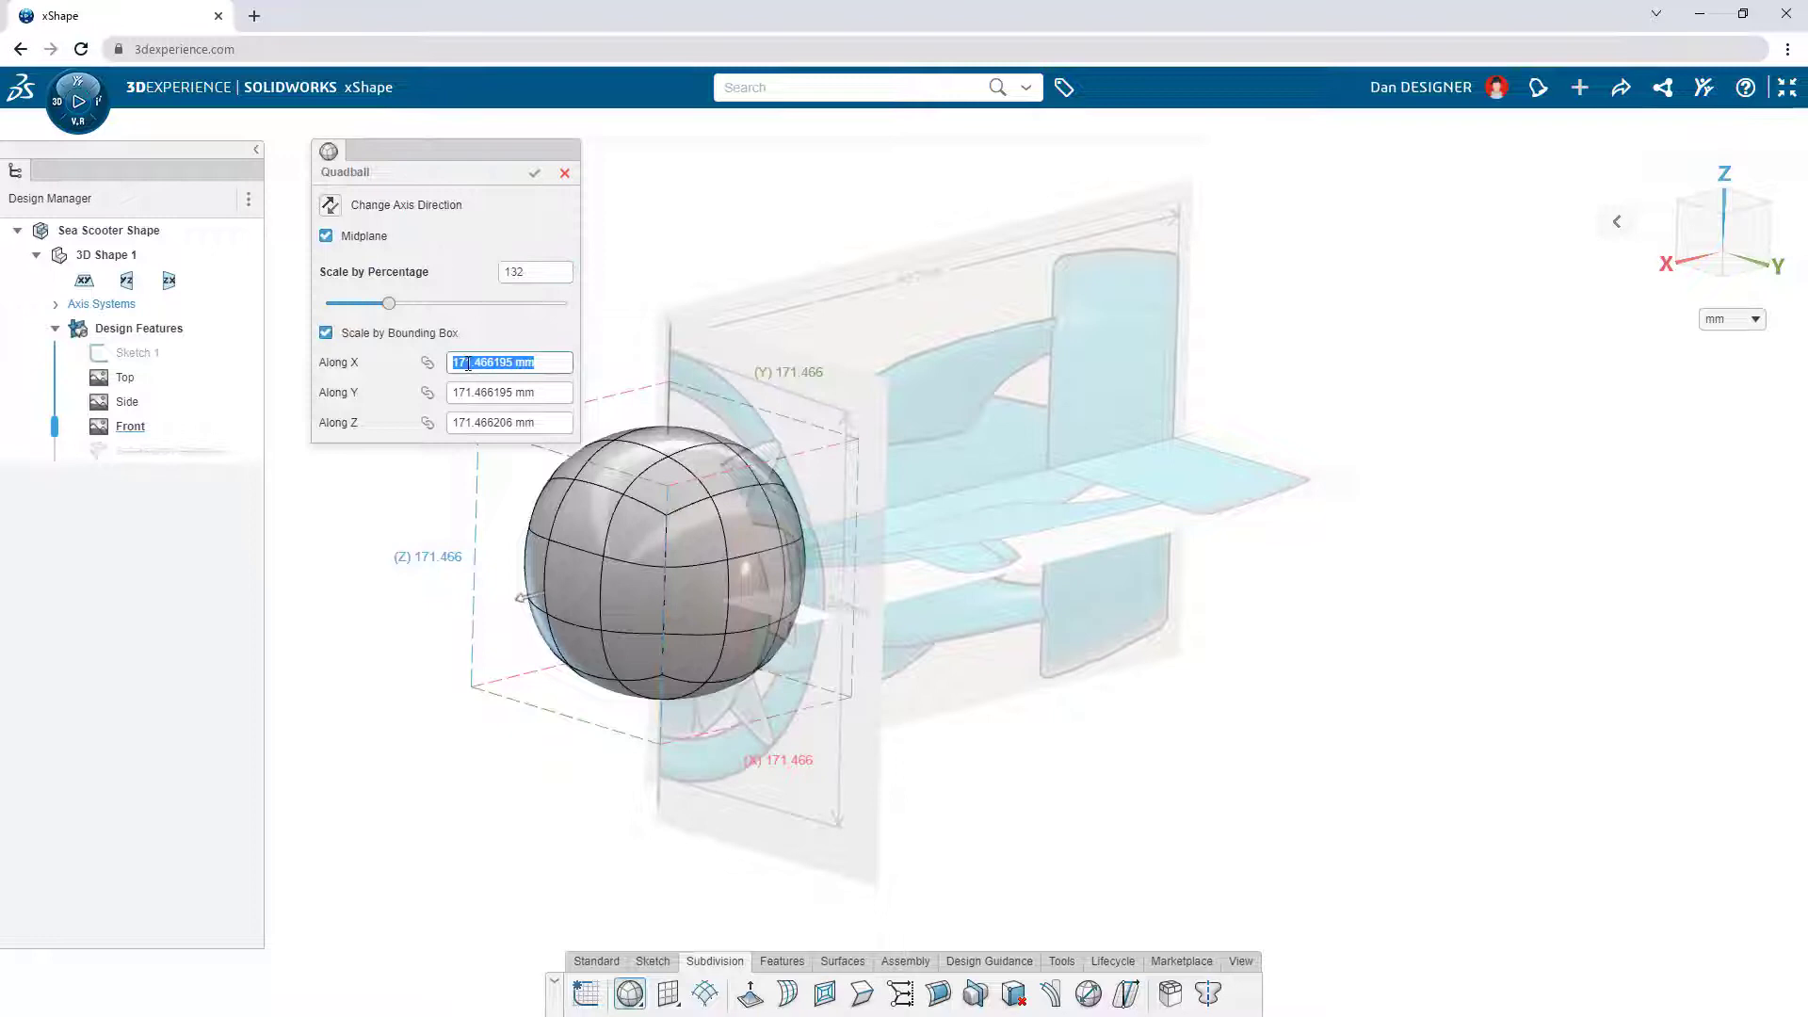
{"action": "left_click", "coordinate": [533, 174]}
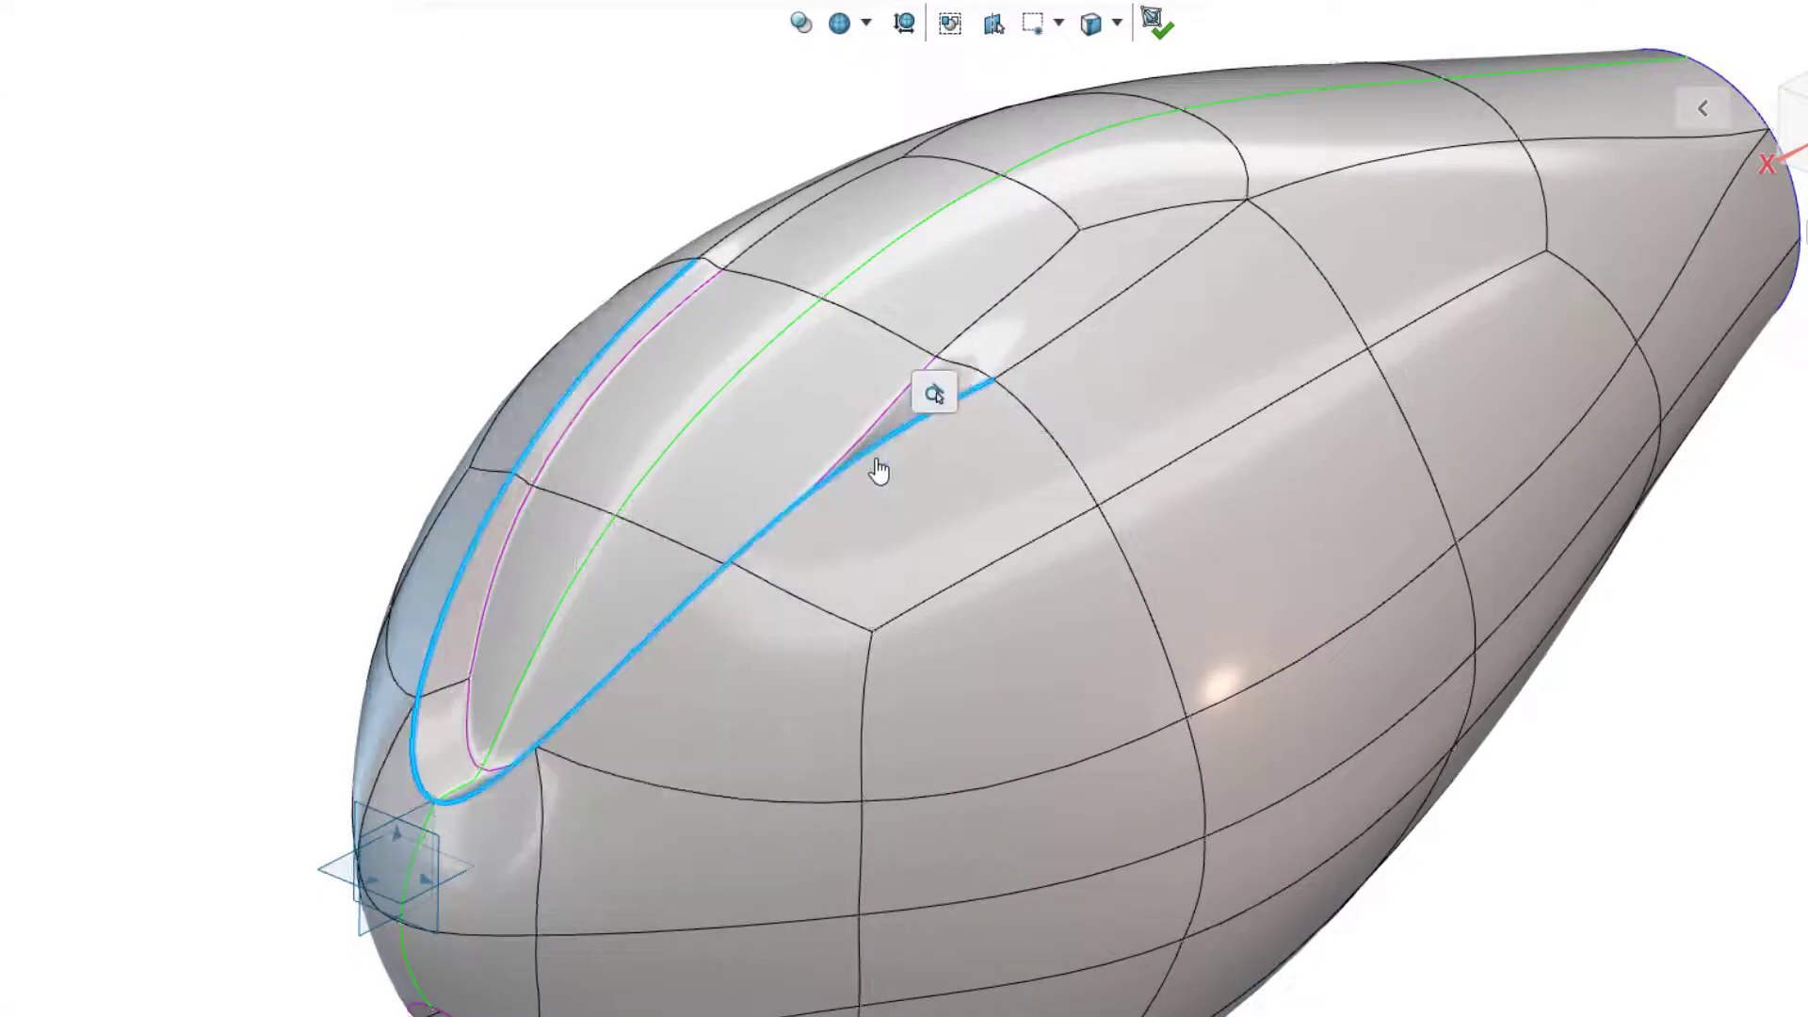
Crease the curved edge loop on top of the body's nose.
{"action": "left_click", "coordinate": [887, 450]}
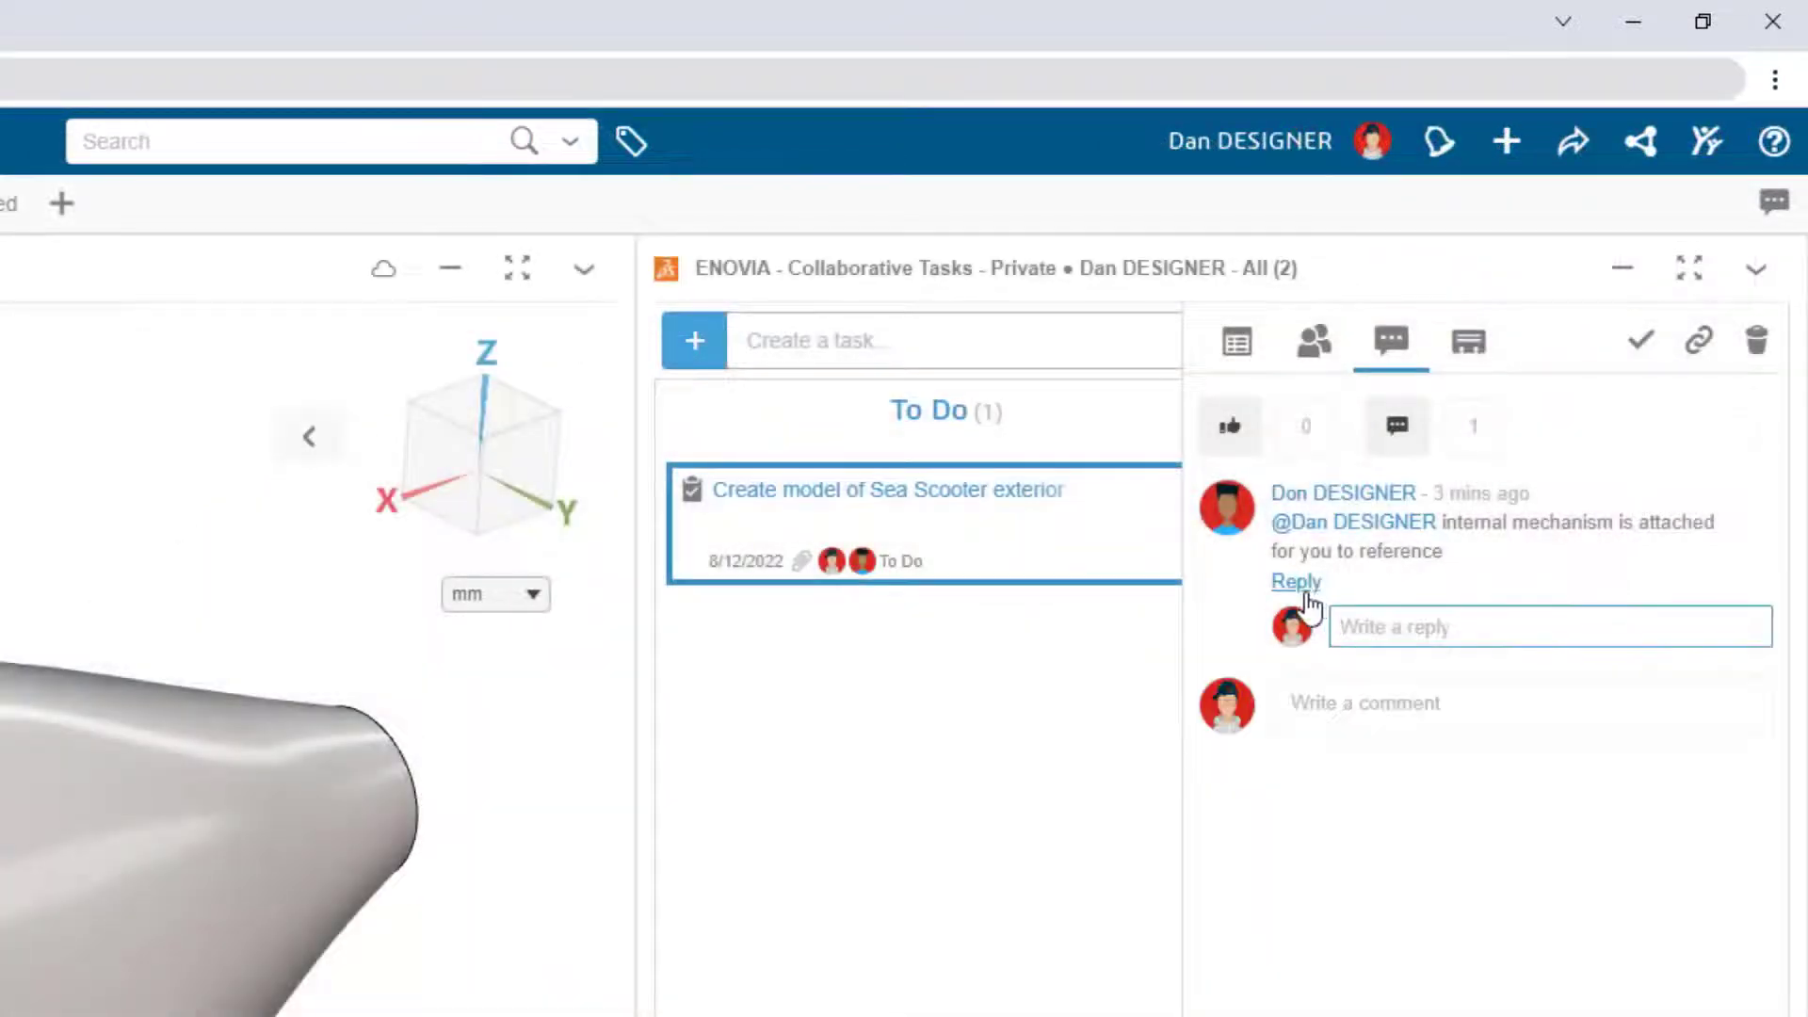
Start a reply to the internal mechanism comment on the sea scooter exterior task.
{"action": "left_click", "coordinate": [1234, 281]}
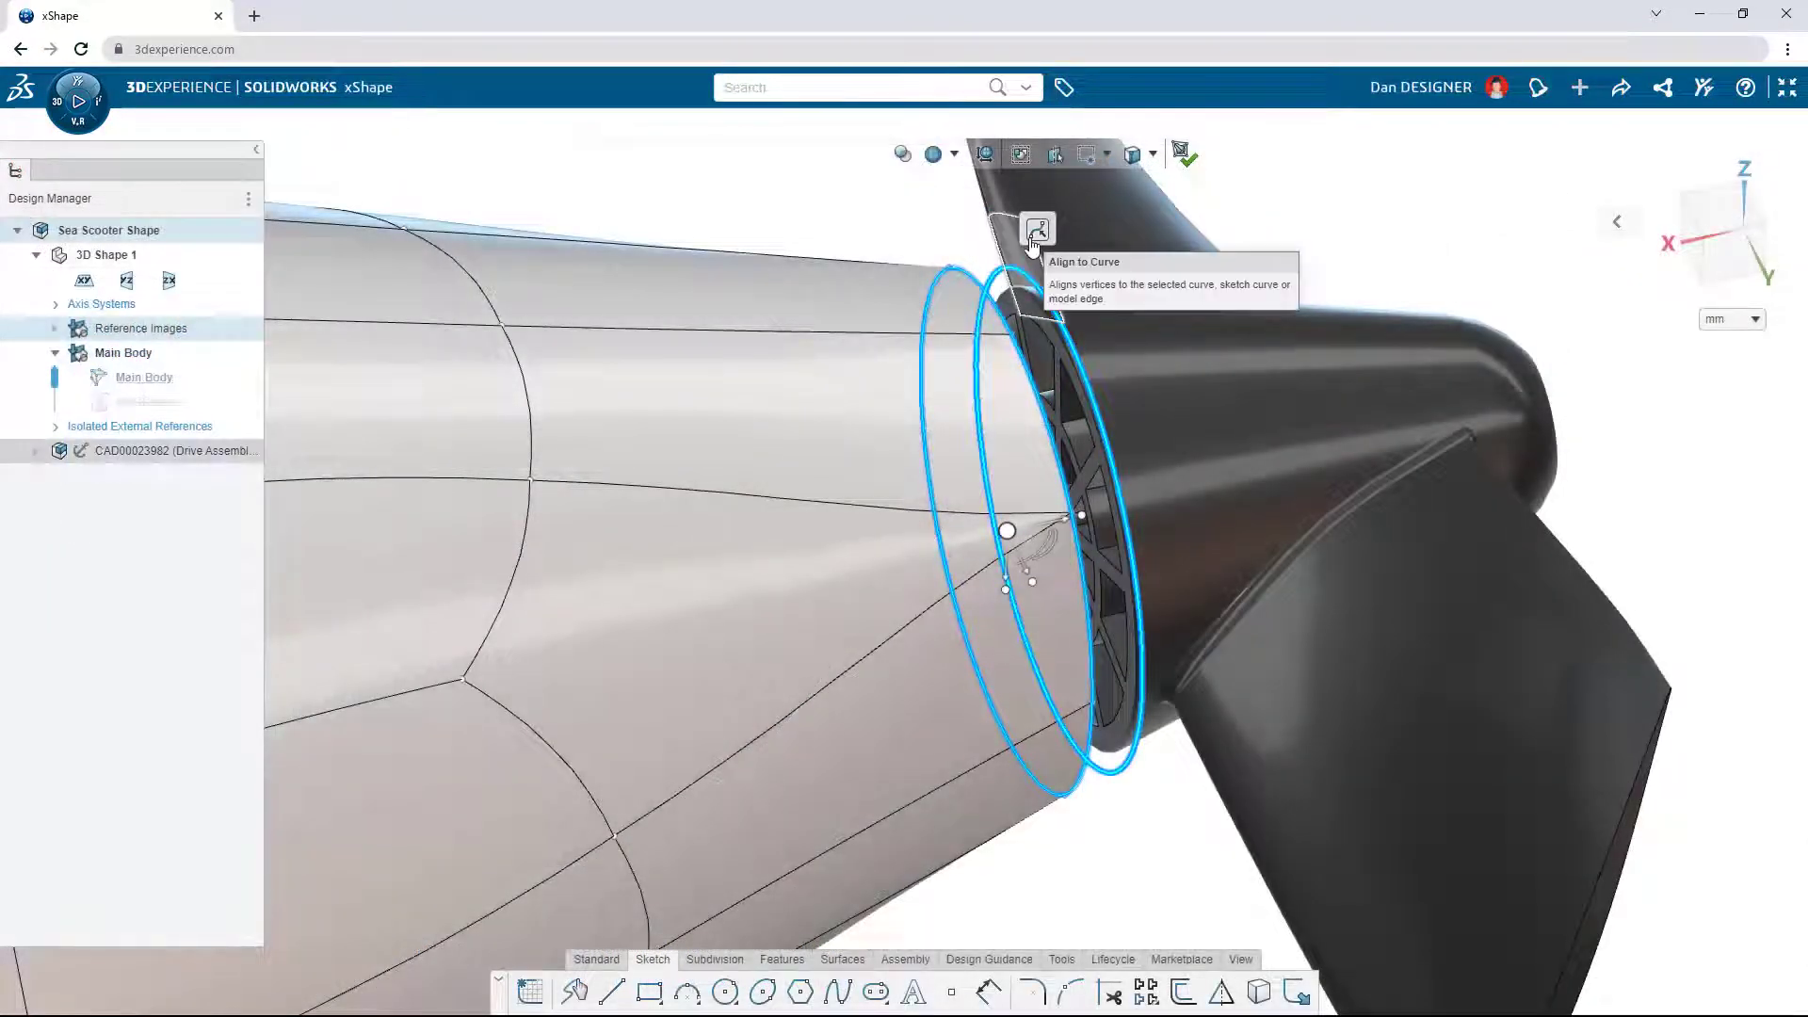
Align the body's rear edge loop to the nozzle edge with an offset of -3.26.
{"action": "left_click", "coordinate": [1036, 228]}
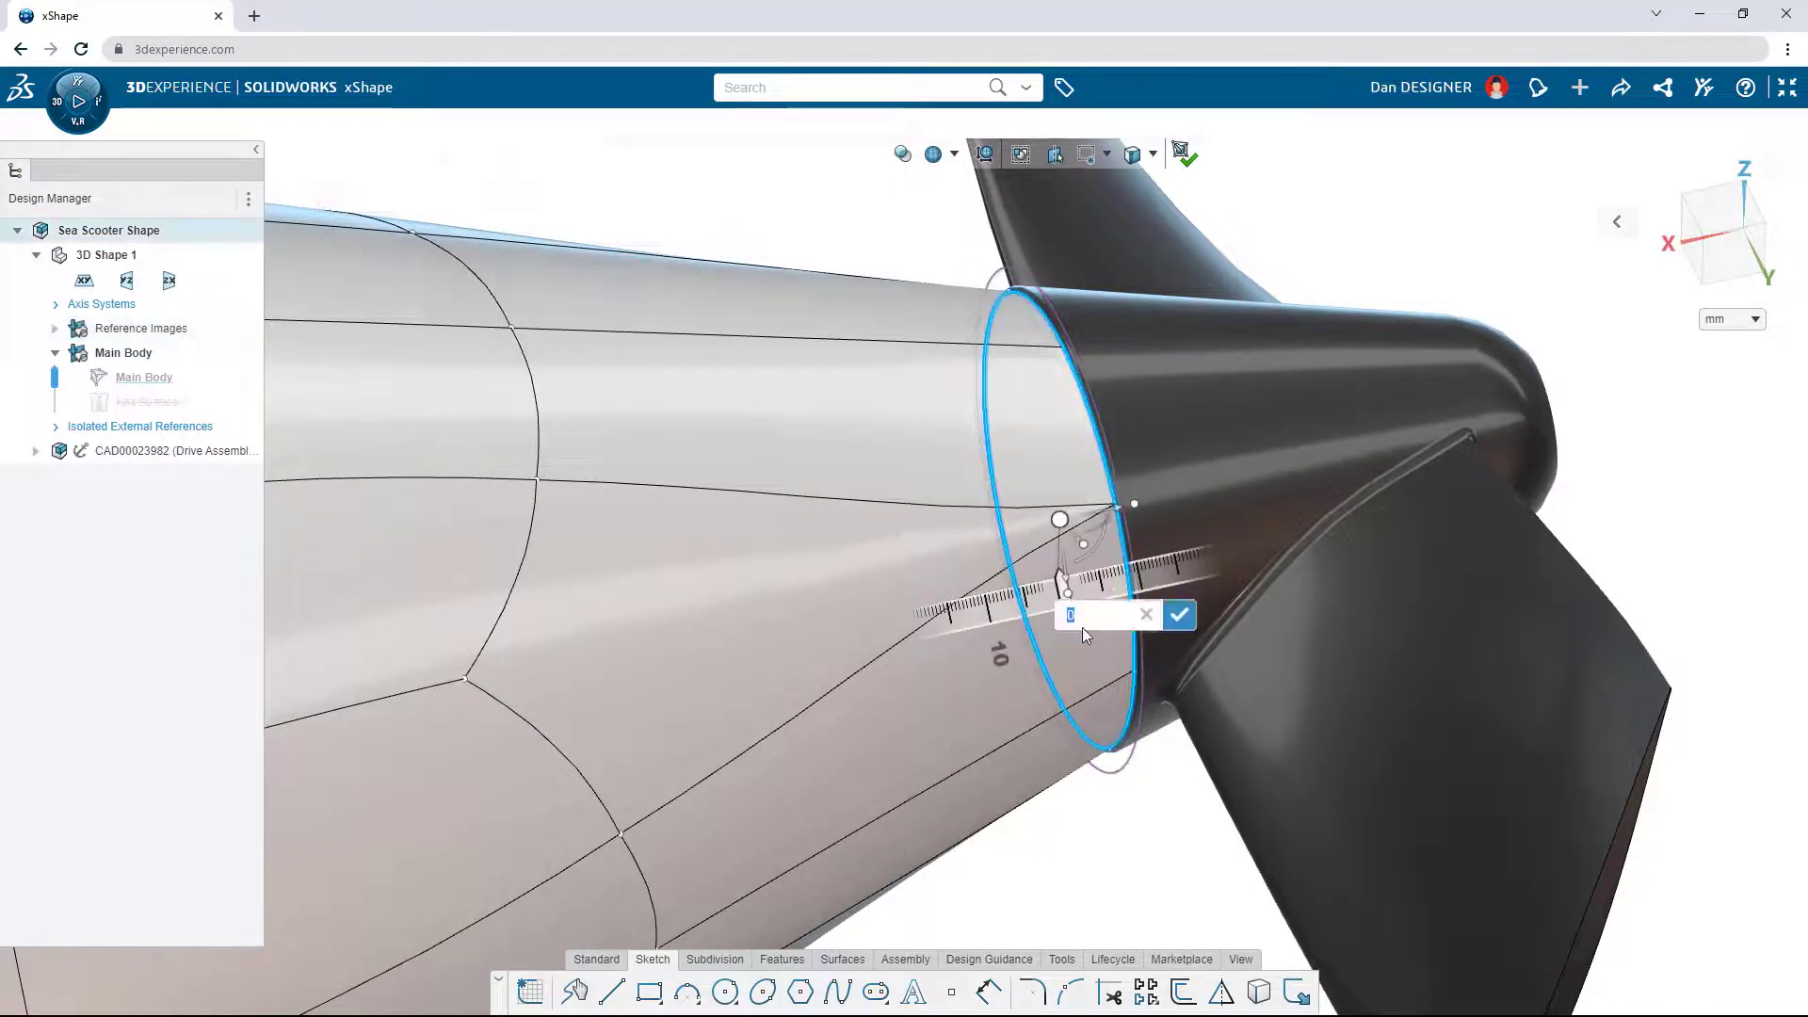
{"action": "type", "text": "-3.26"}
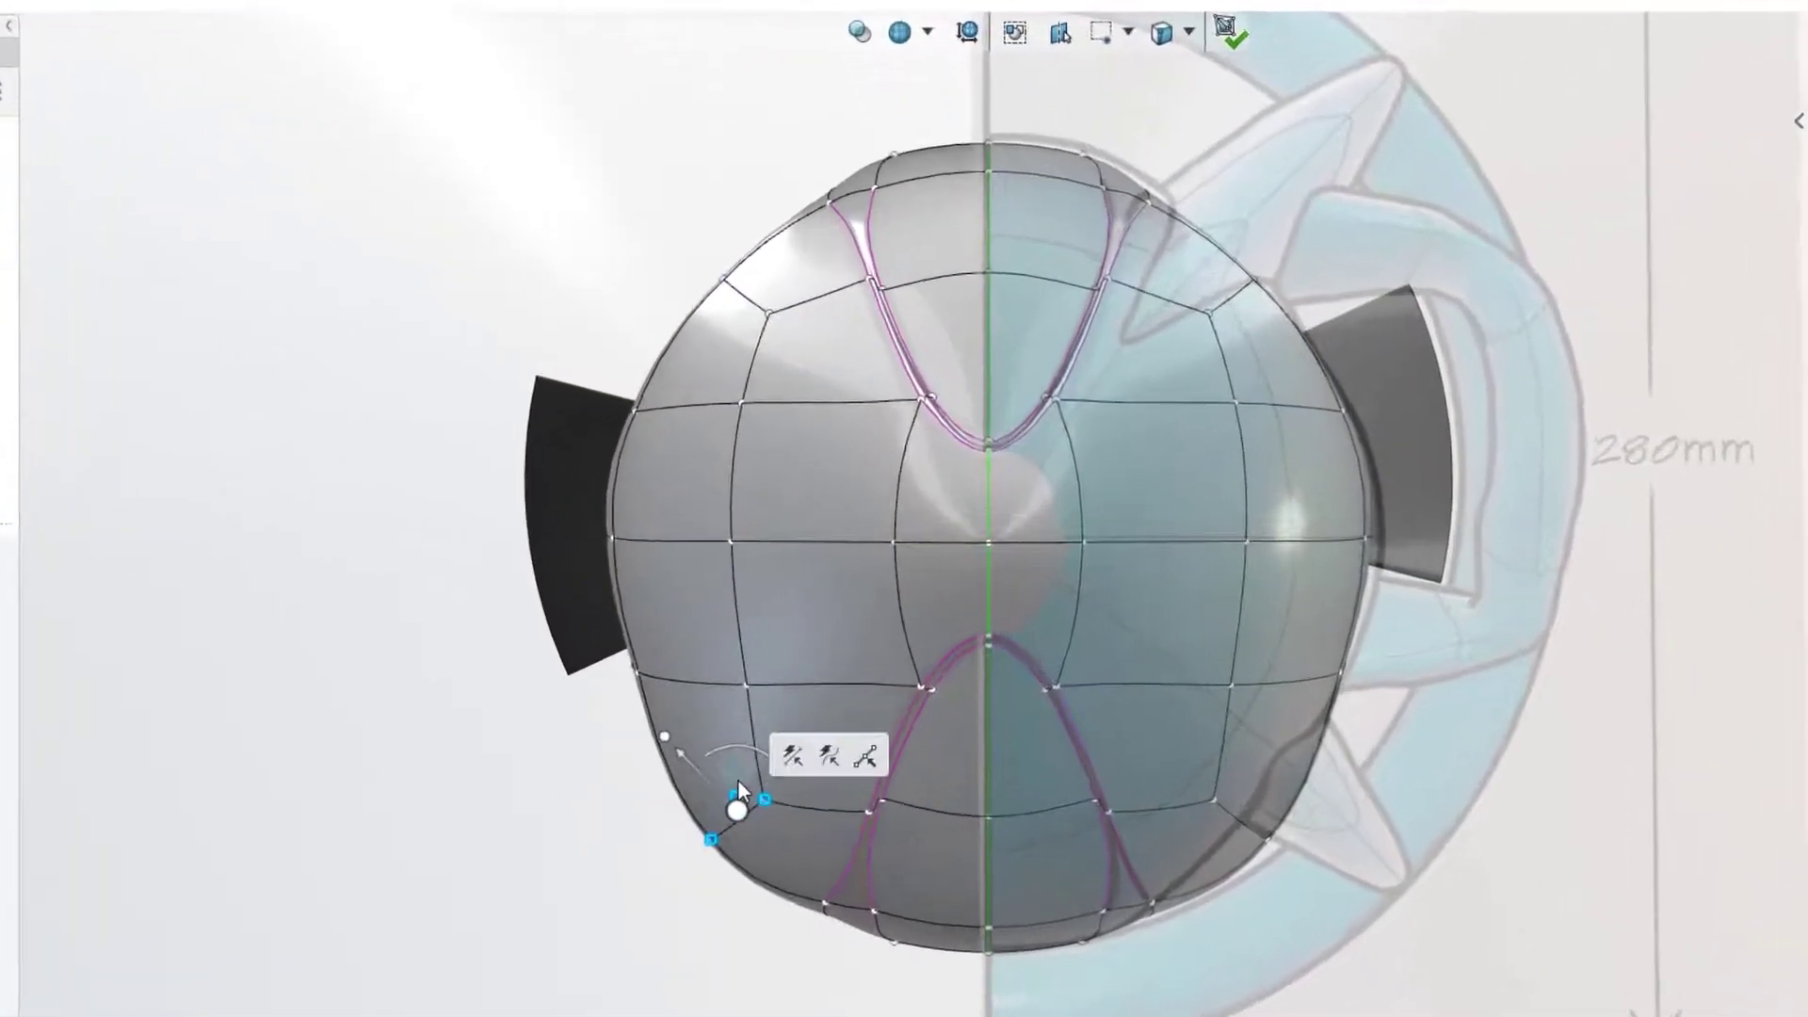
Pull the lower front outline vertex onto the reference sketch outline.
{"action": "left_click", "coordinate": [1191, 30]}
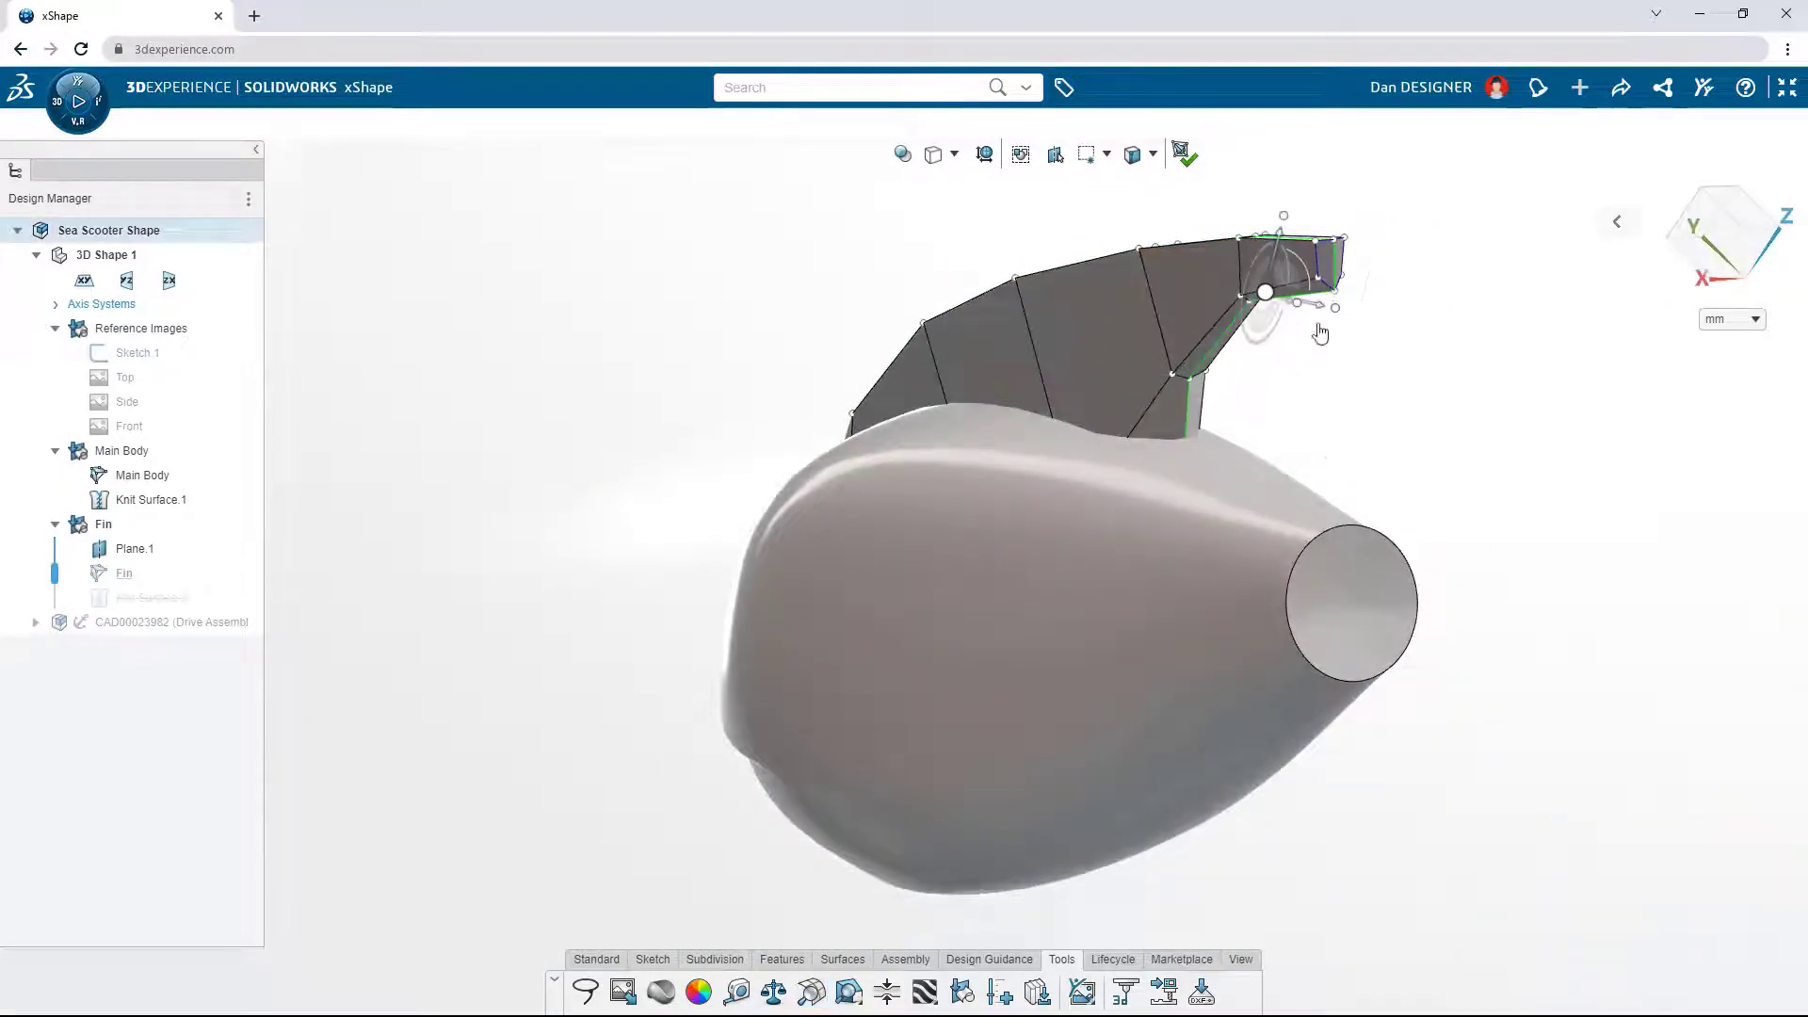
Reshape the tip of the fin rising from the top of the body.
{"action": "left_click", "coordinate": [1185, 152]}
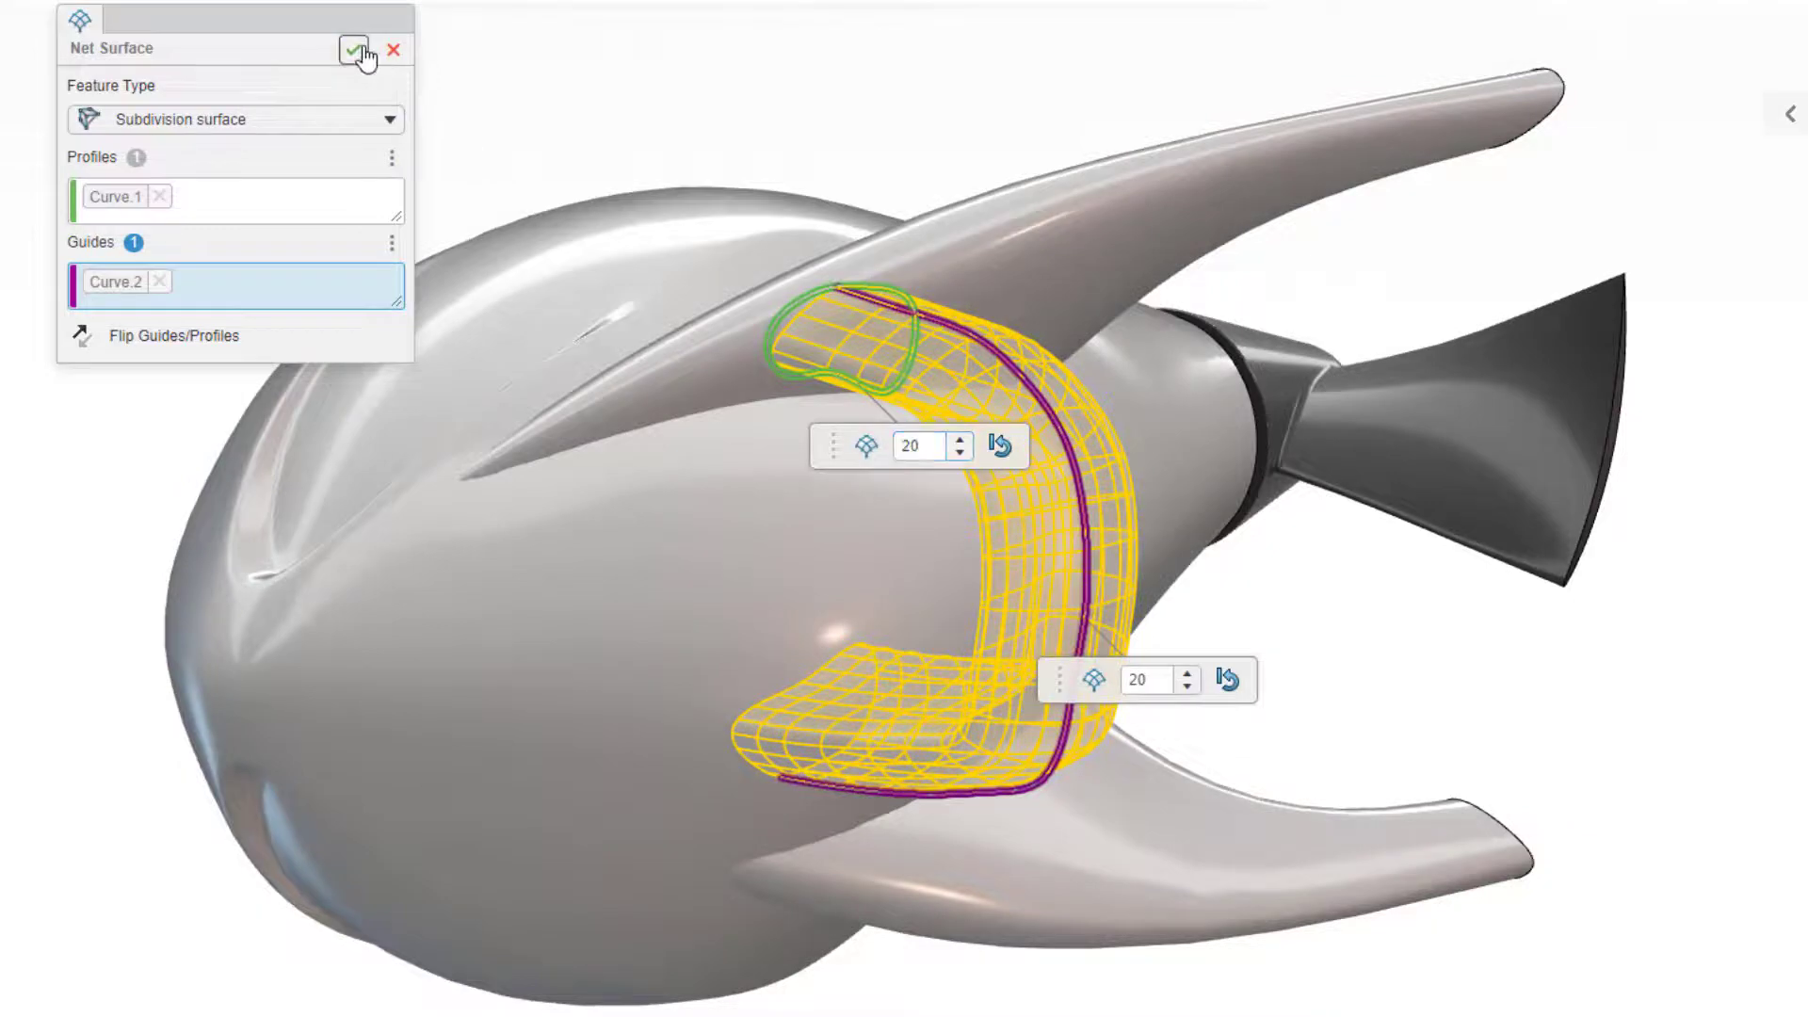
Confirm the handle subdivision net surface from profile Curve.1 along guide Curve.2.
{"action": "left_click", "coordinate": [356, 51]}
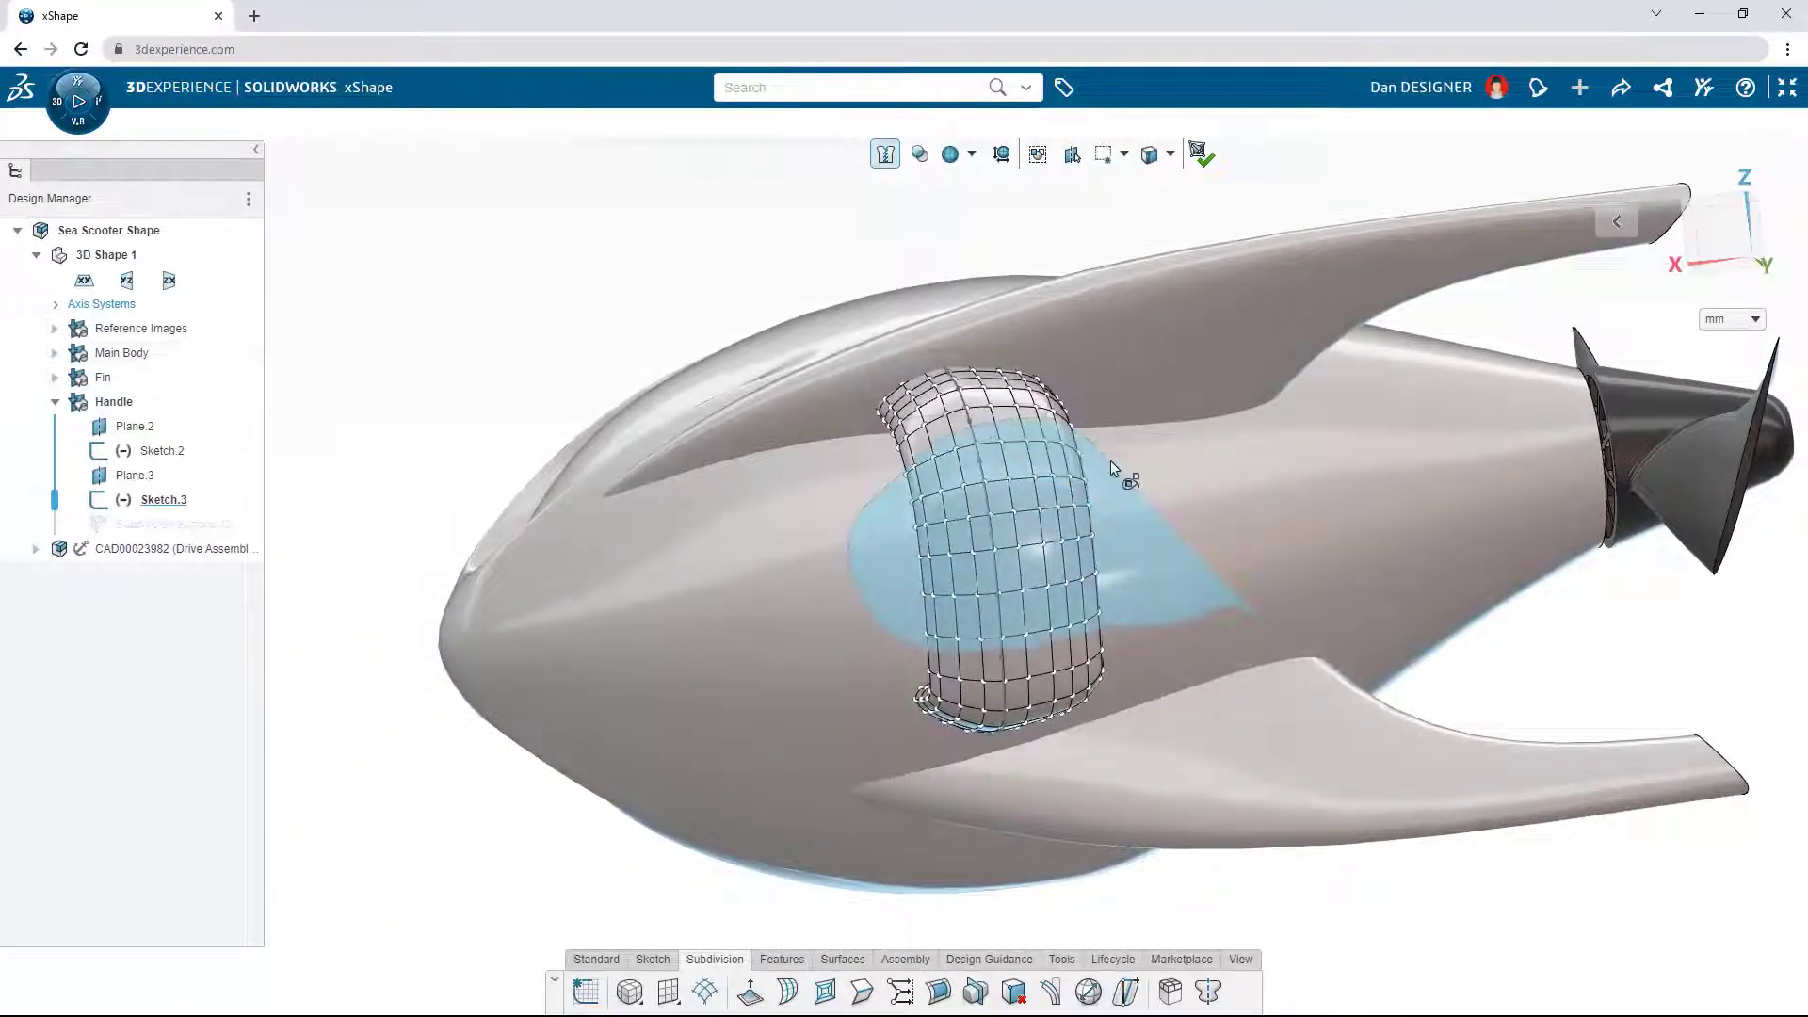
Adjust the handle's subdivision cage faces on the side of the body.
{"action": "left_click", "coordinate": [1169, 992]}
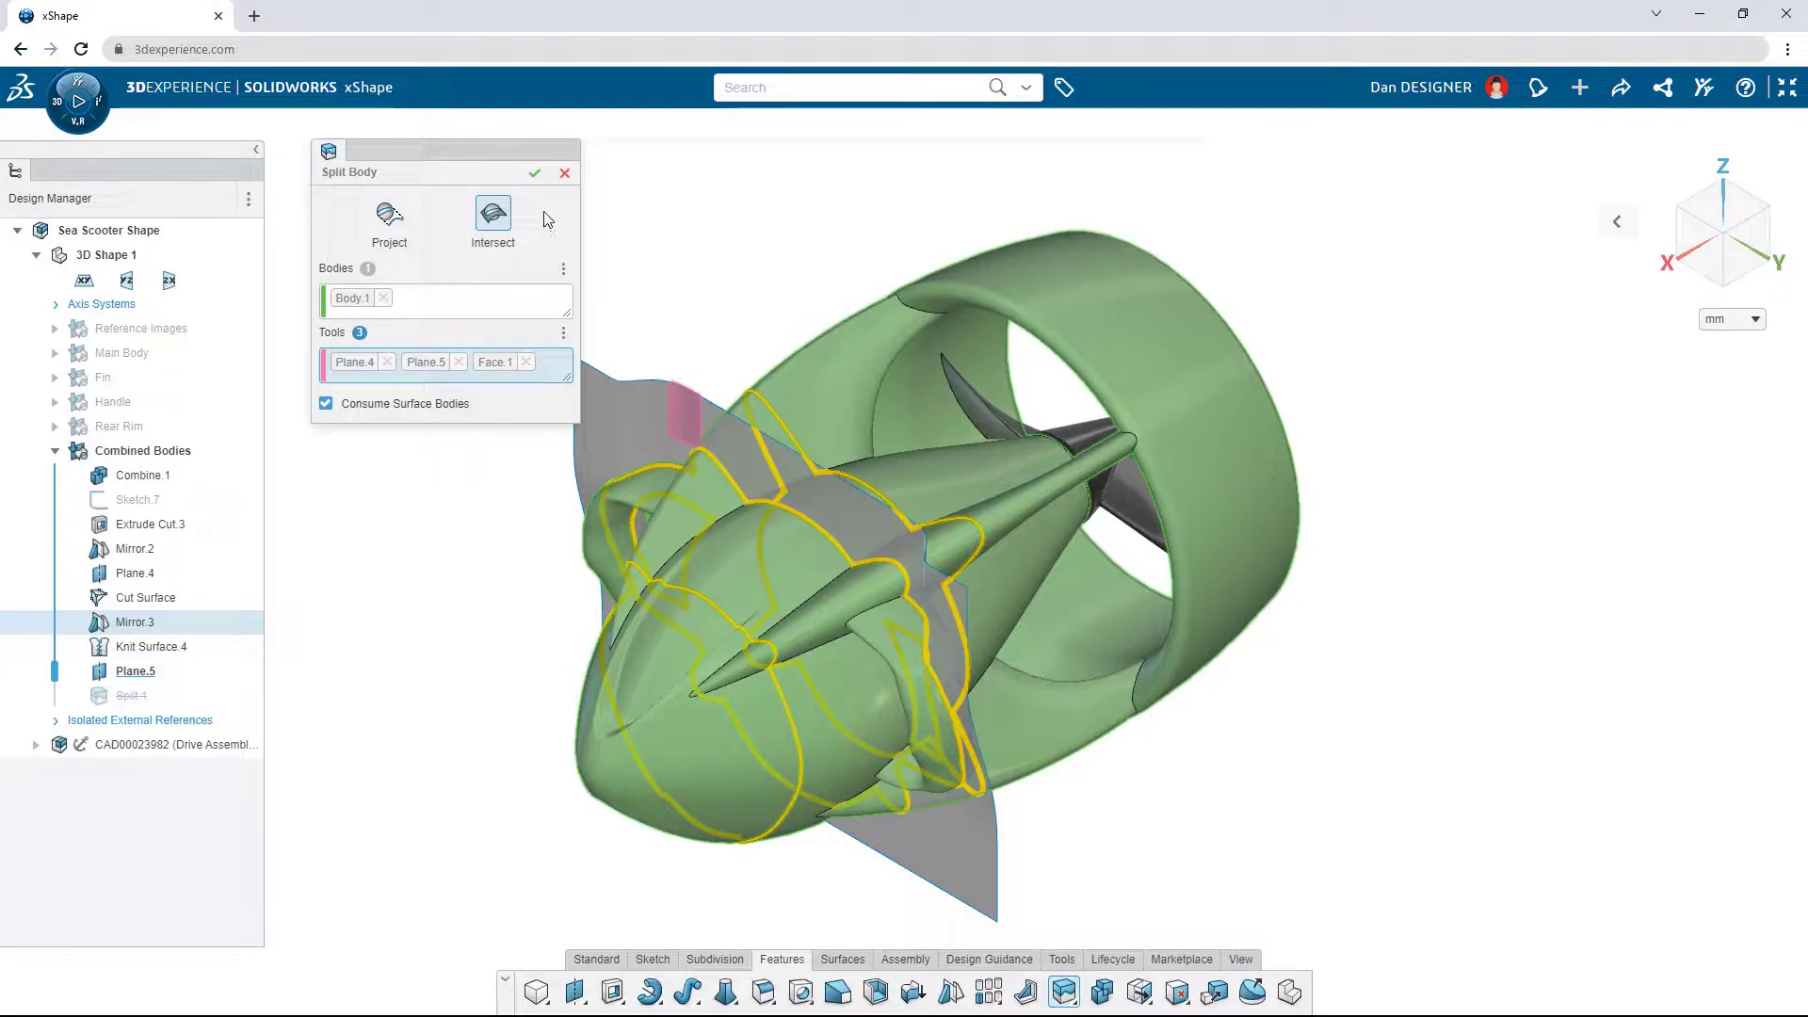
Split Body.1 by intersection with Plane.4, Plane.5 and Face.1, consuming the surfaces.
{"action": "left_click", "coordinate": [535, 173]}
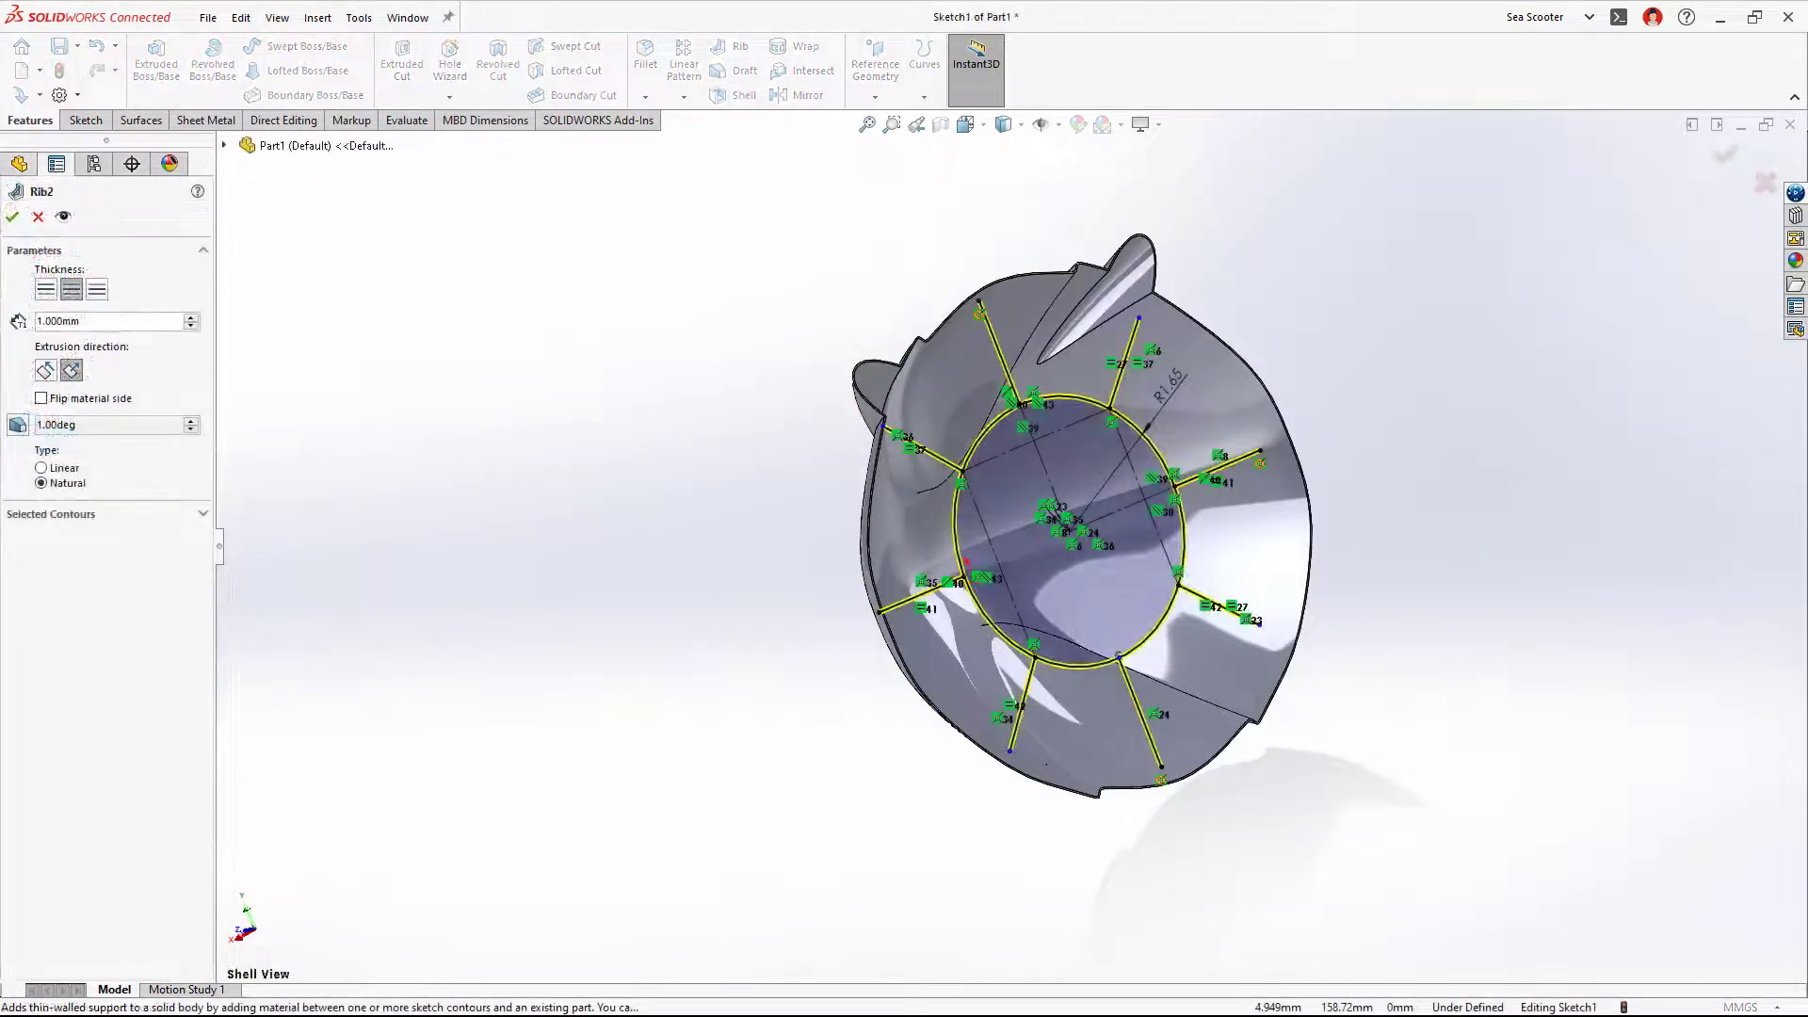
Confirm the Rib feature to create 1 mm ribs from the spoke sketch inside the shroud.
{"action": "left_click", "coordinate": [11, 217]}
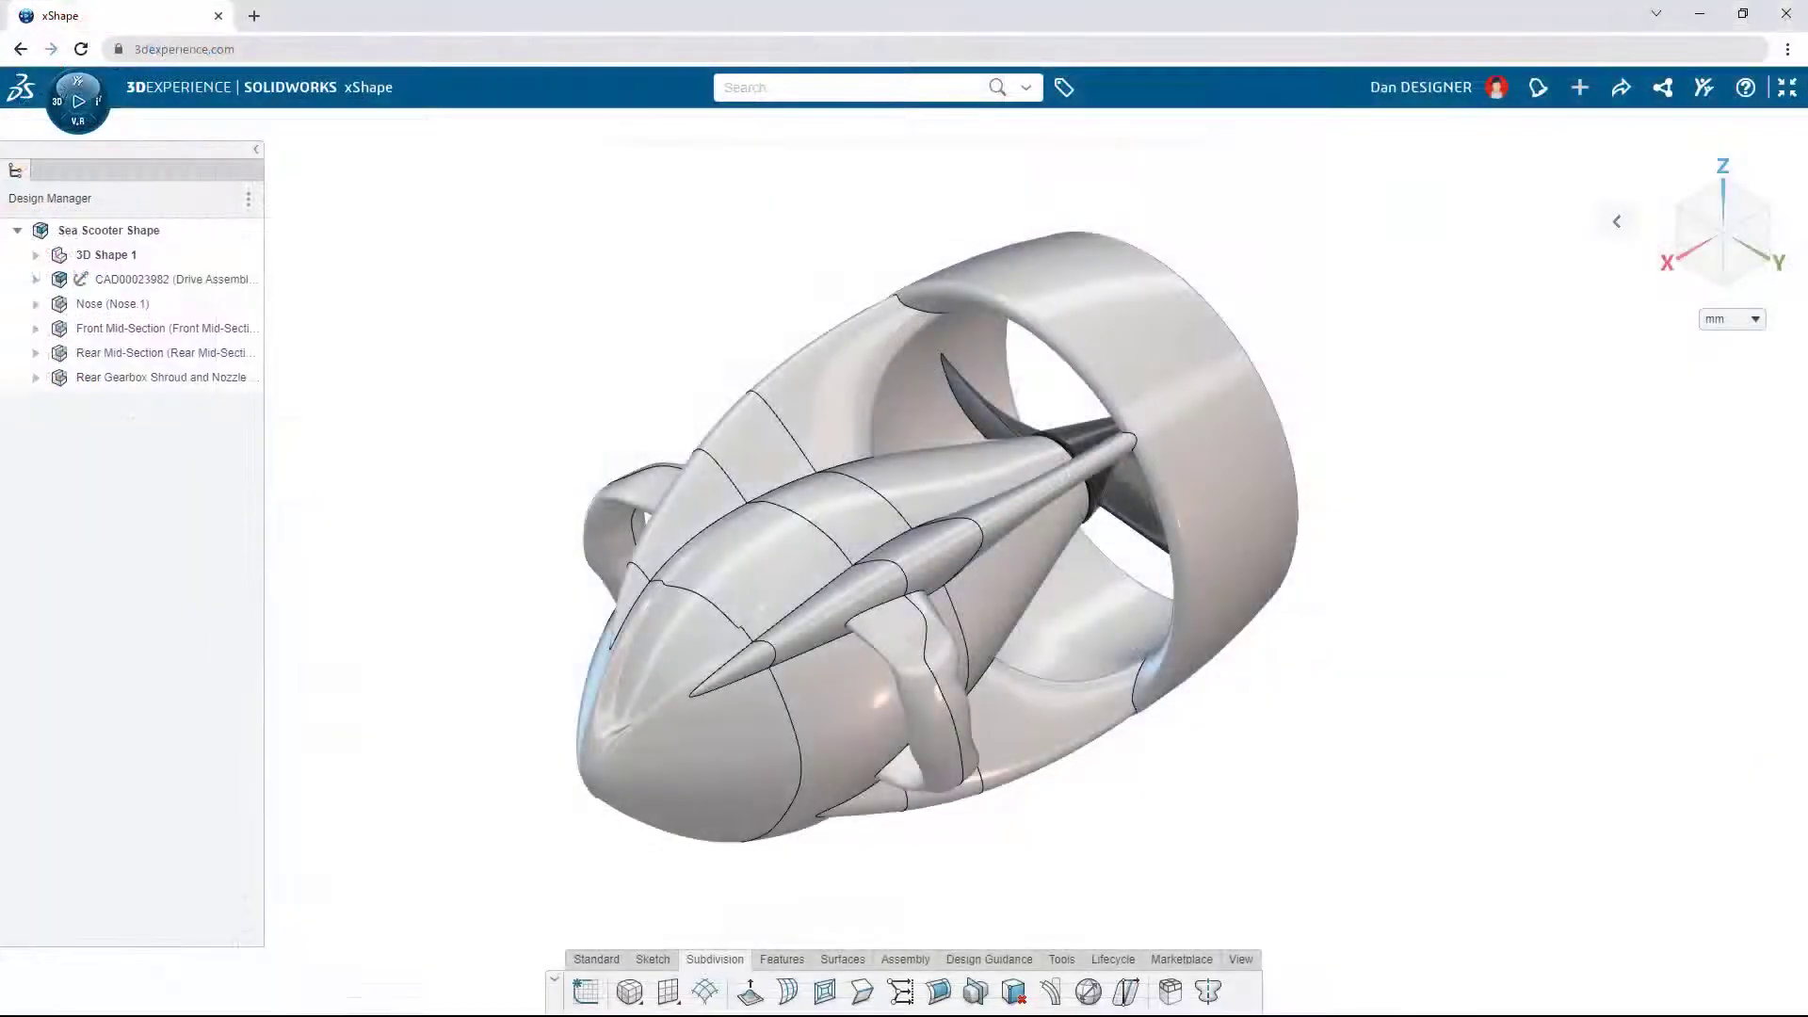
Load the full Sea Scooter Assembly and revise it to A.2 with comment 'Manufacturing details'.
{"action": "left_click", "coordinate": [1112, 959]}
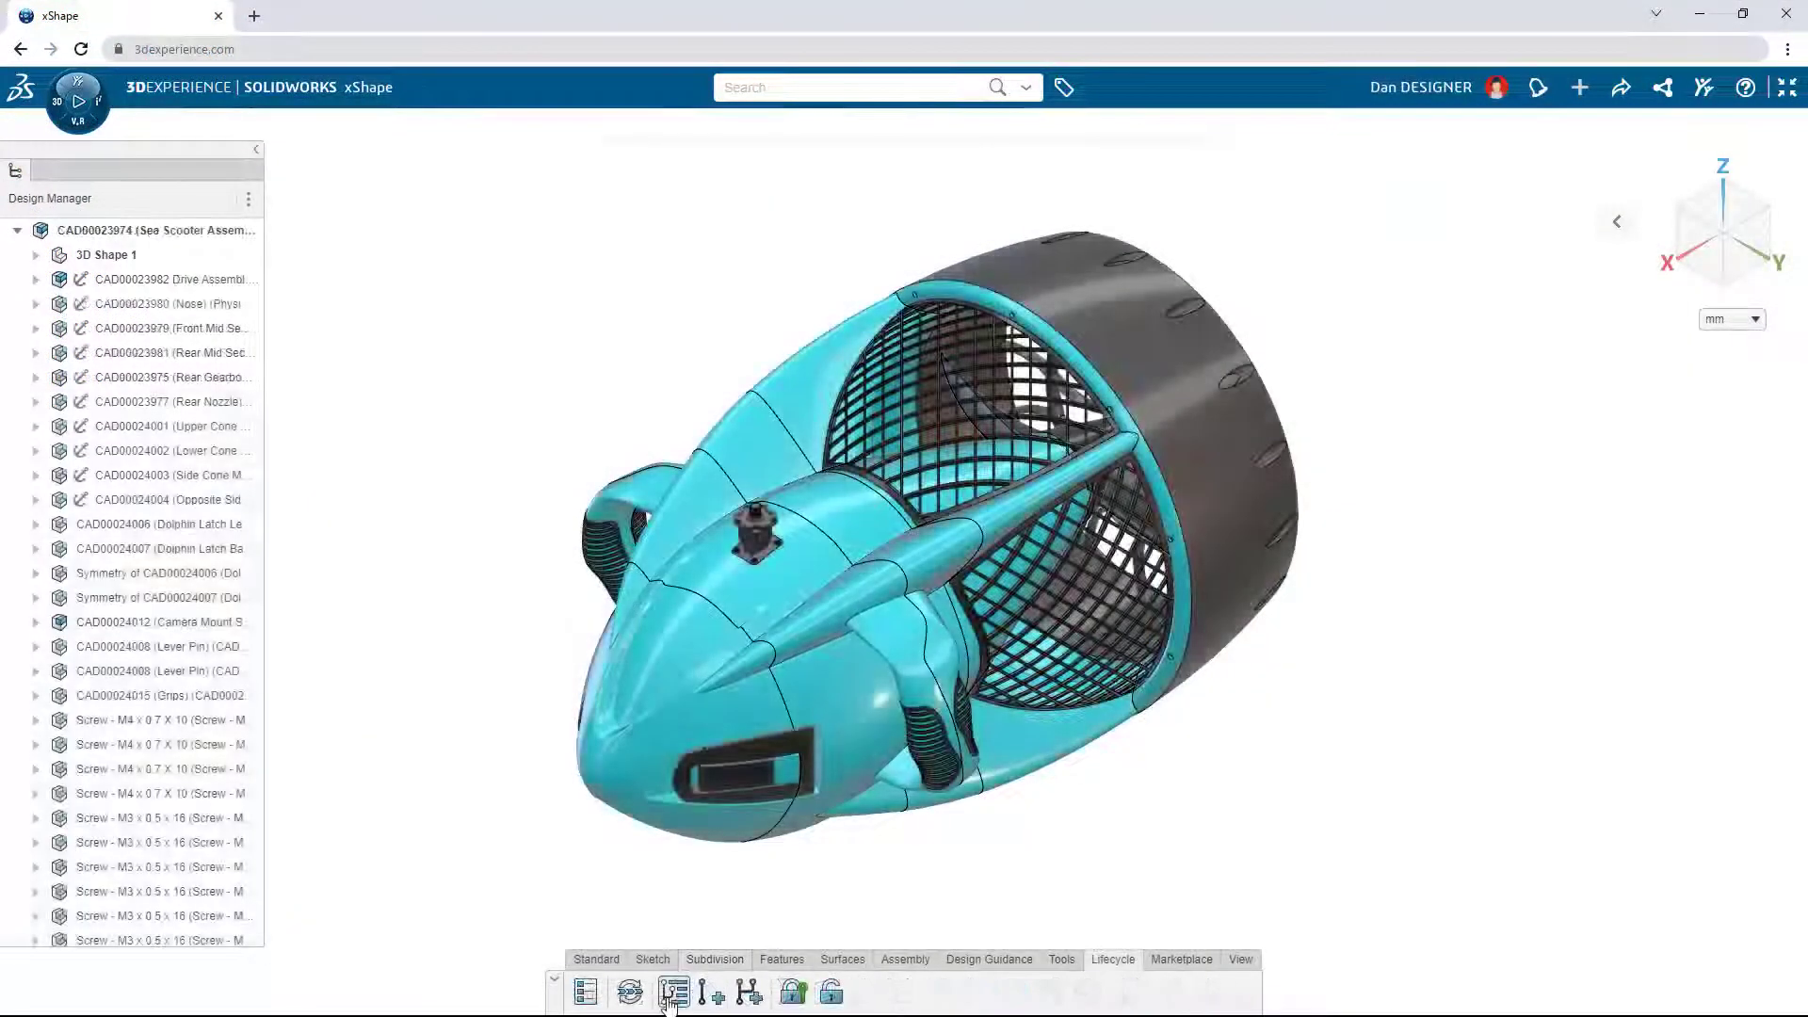
{"action": "left_click", "coordinate": [673, 993]}
{"action": "type", "text": "Manufacturing details"}
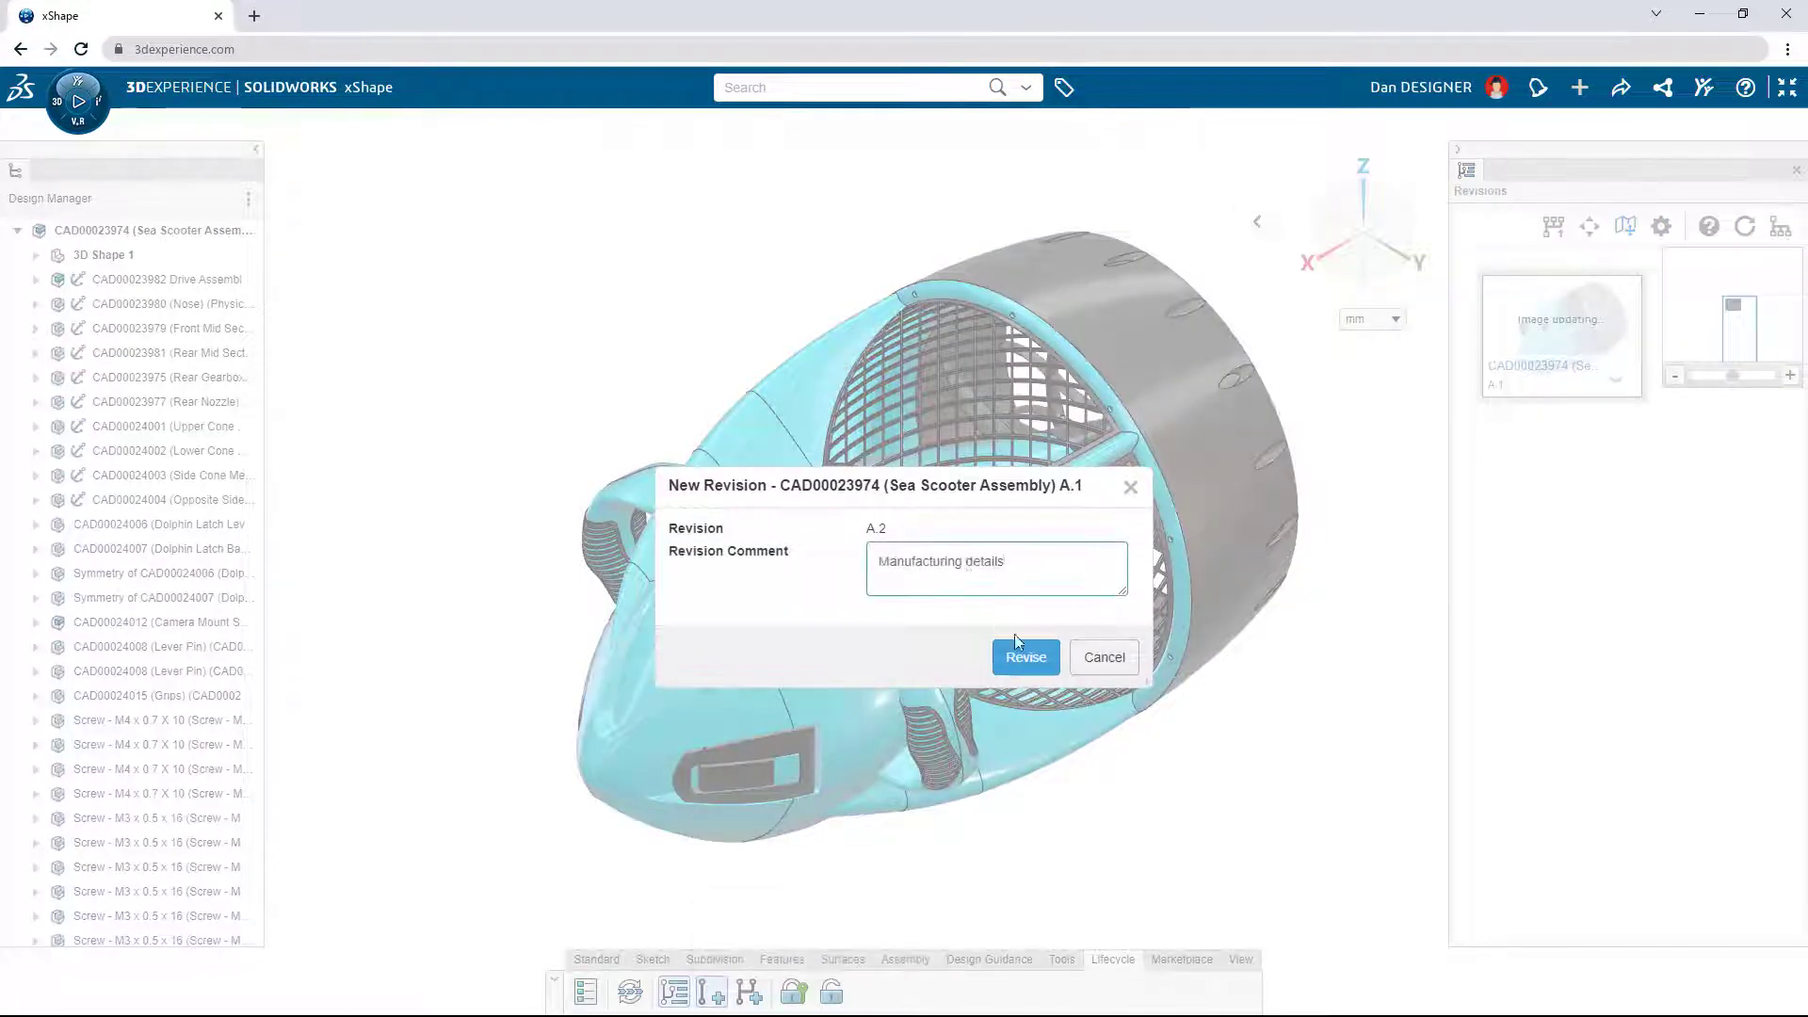
{"action": "left_click", "coordinate": [1022, 656]}
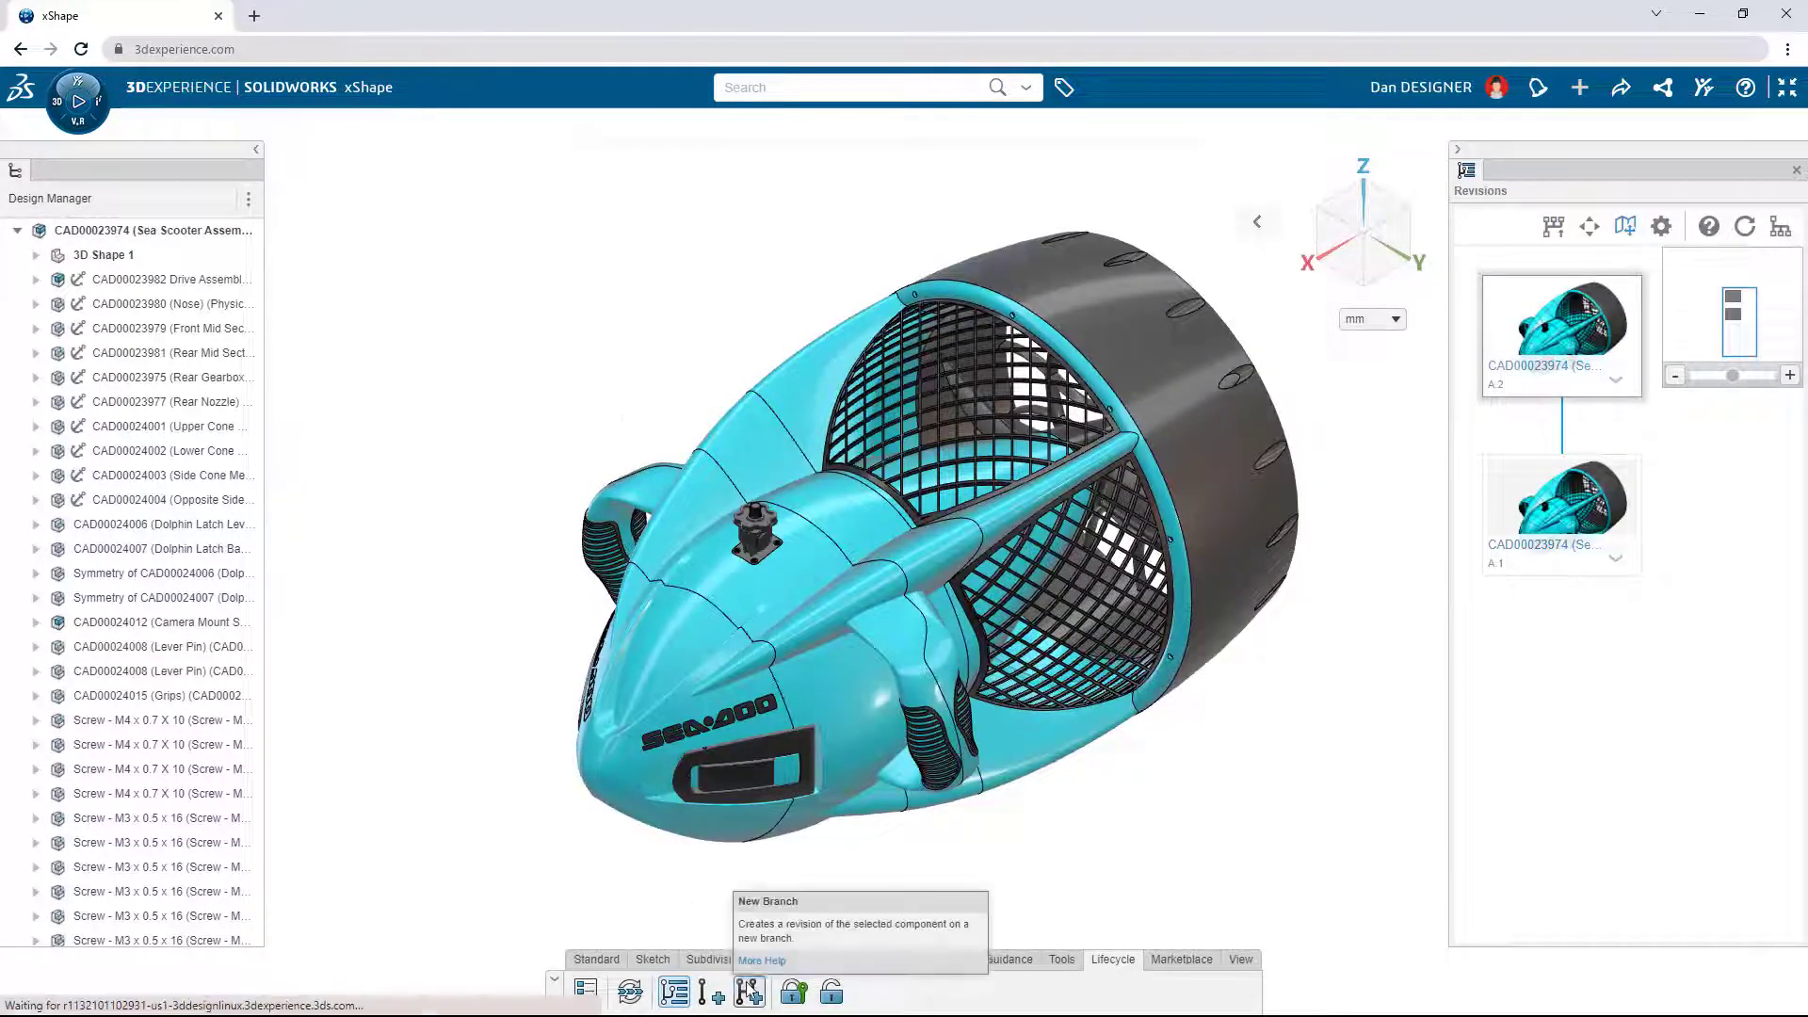
Create a 'New Concept' branch of the assembly, loading the alternate dark enclosure design.
{"action": "left_click", "coordinate": [748, 993]}
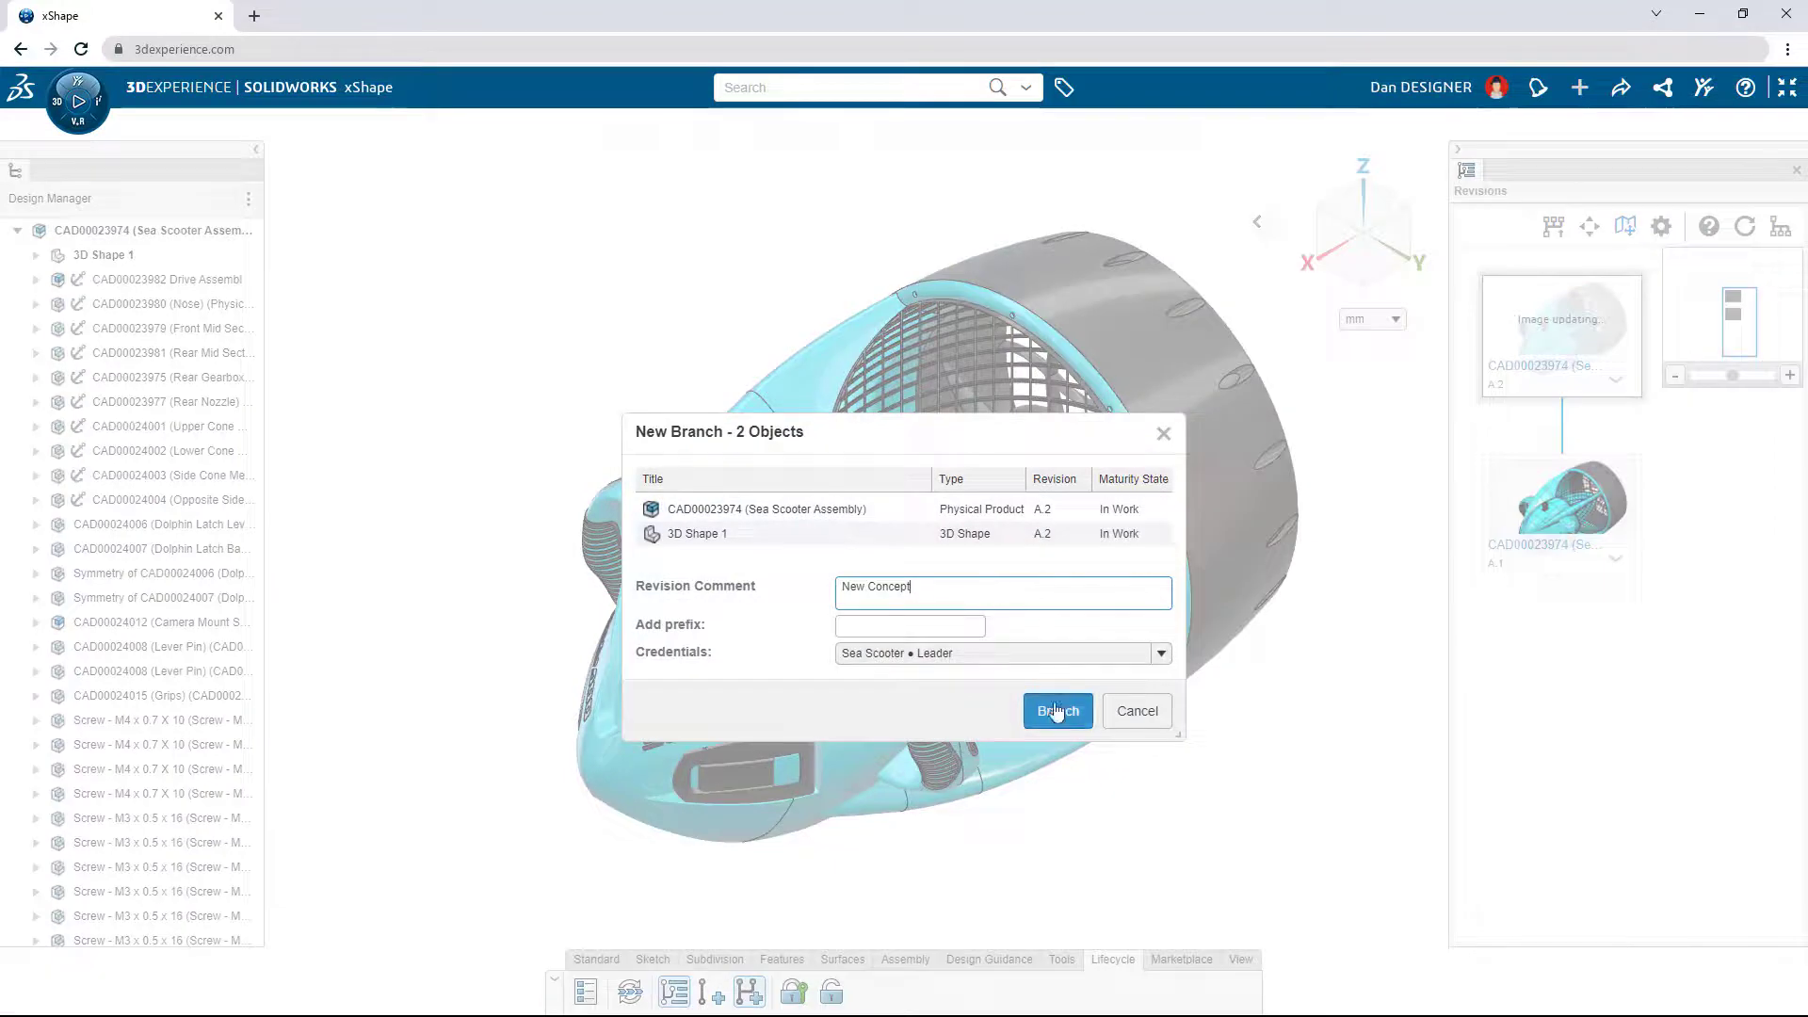
{"action": "left_click", "coordinate": [1055, 711]}
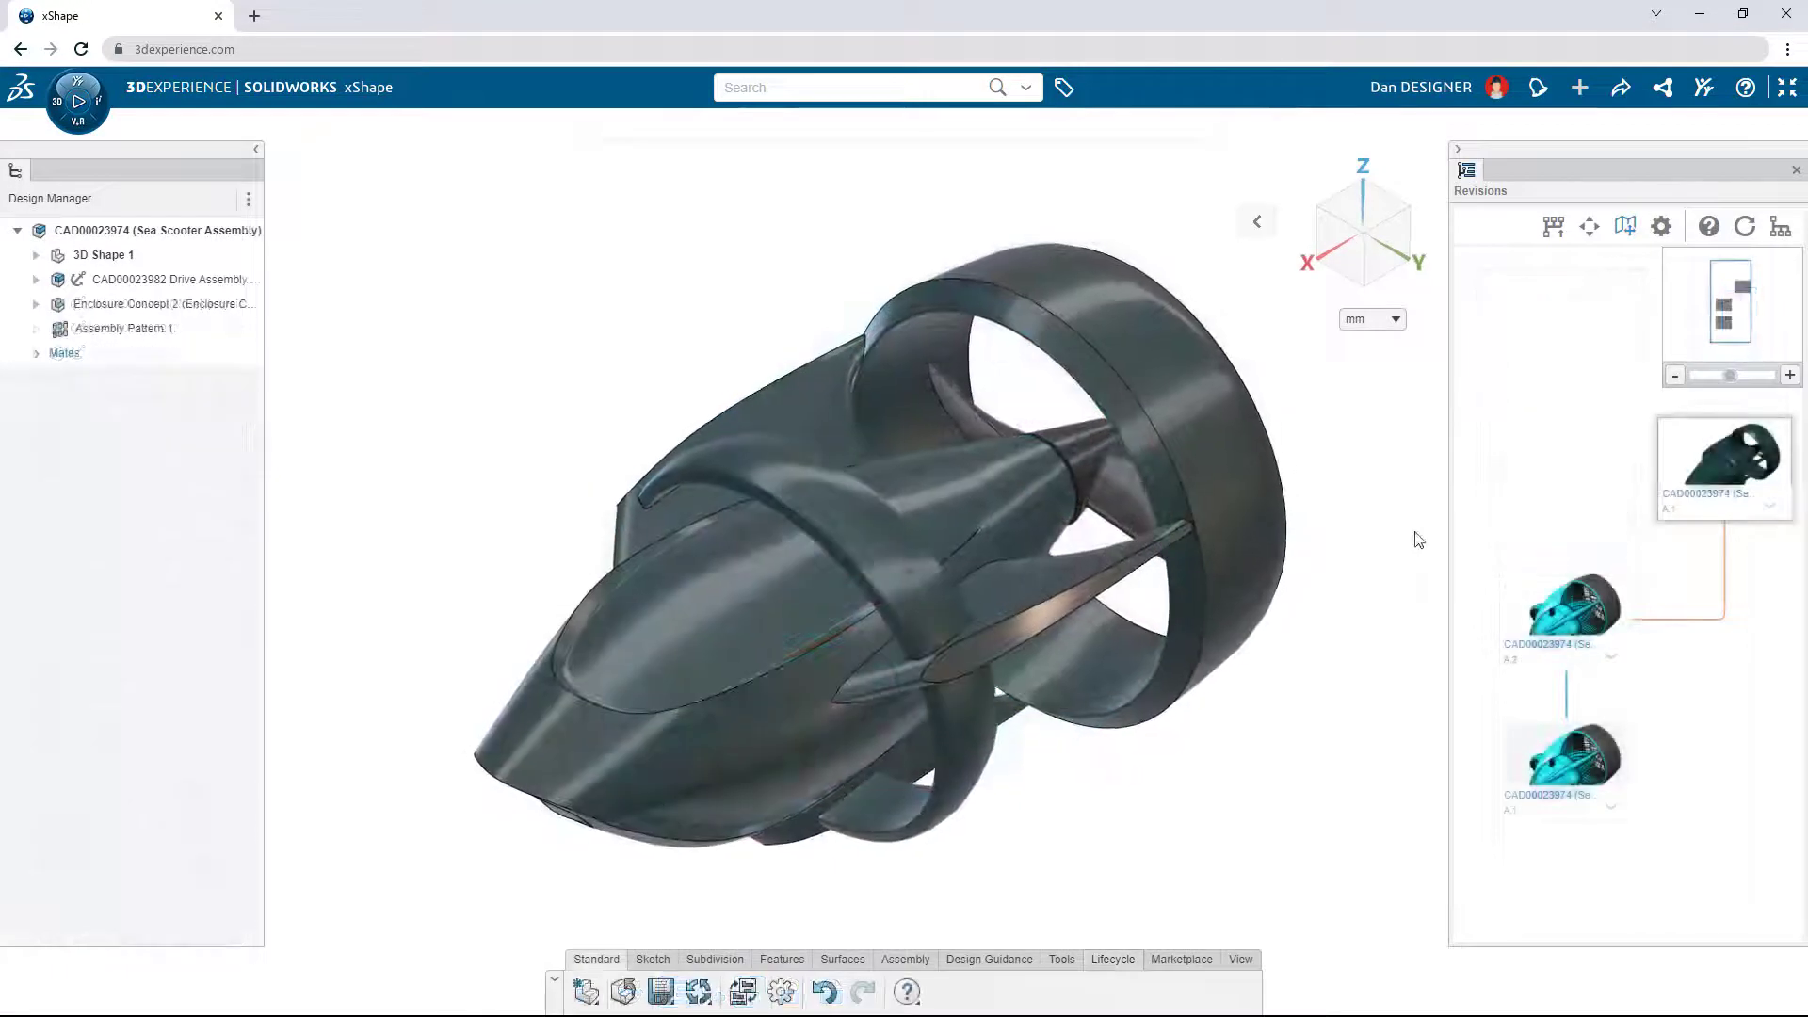